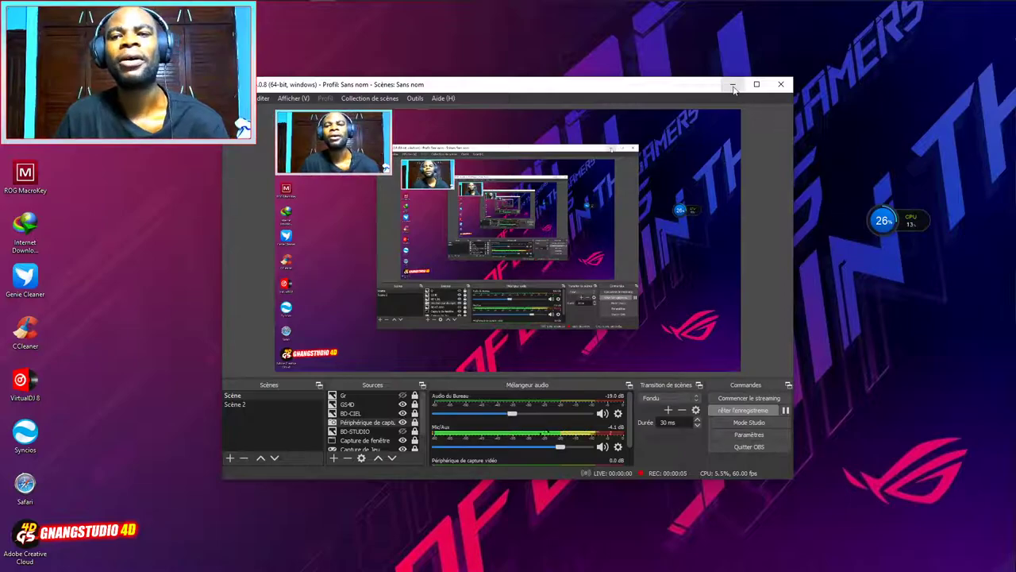
- Minimize the OBS Studio window so the ROG desktop and its icons are visible
click(732, 84)
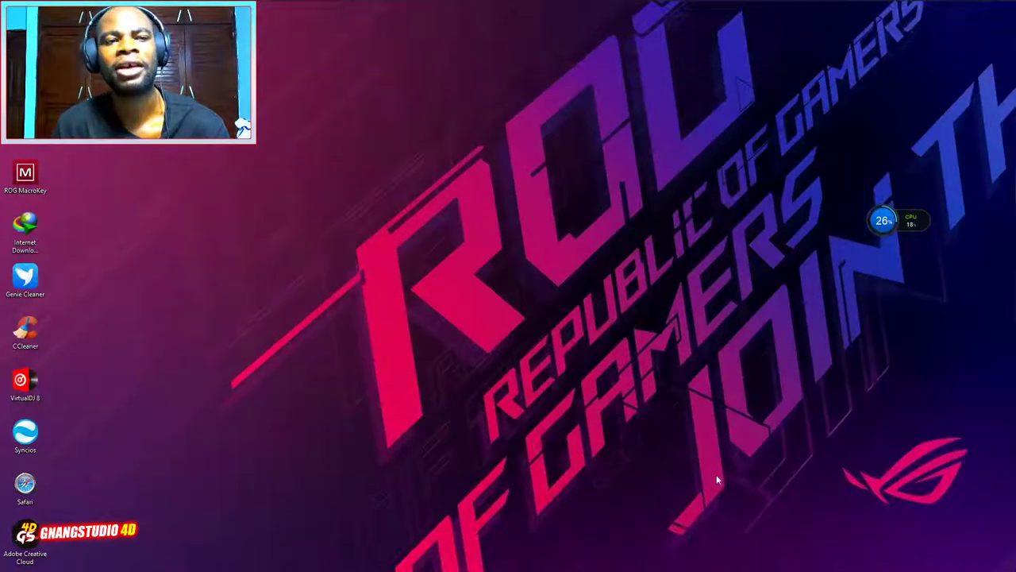
mouse_move(657, 341)
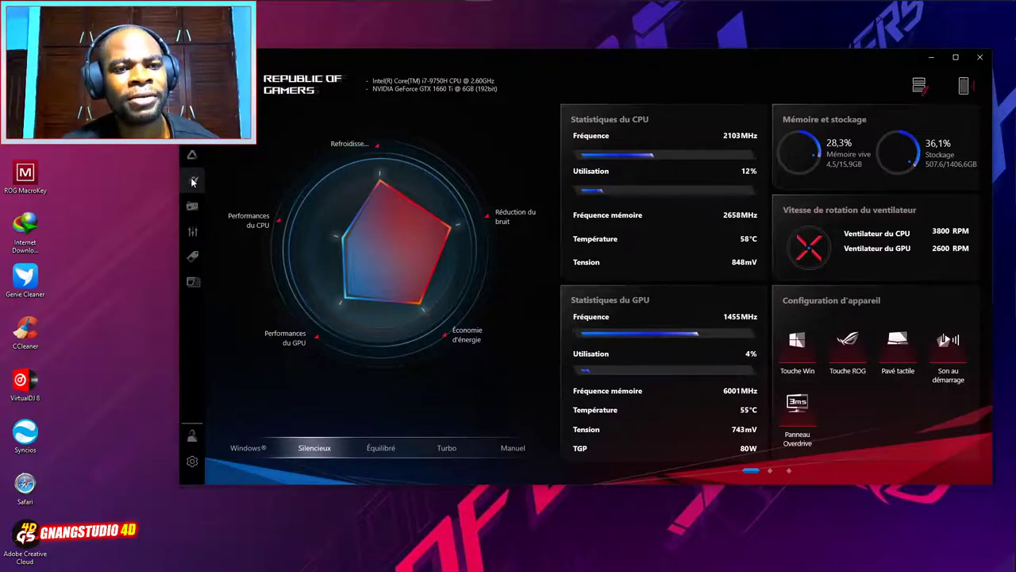
mouse_move(192, 181)
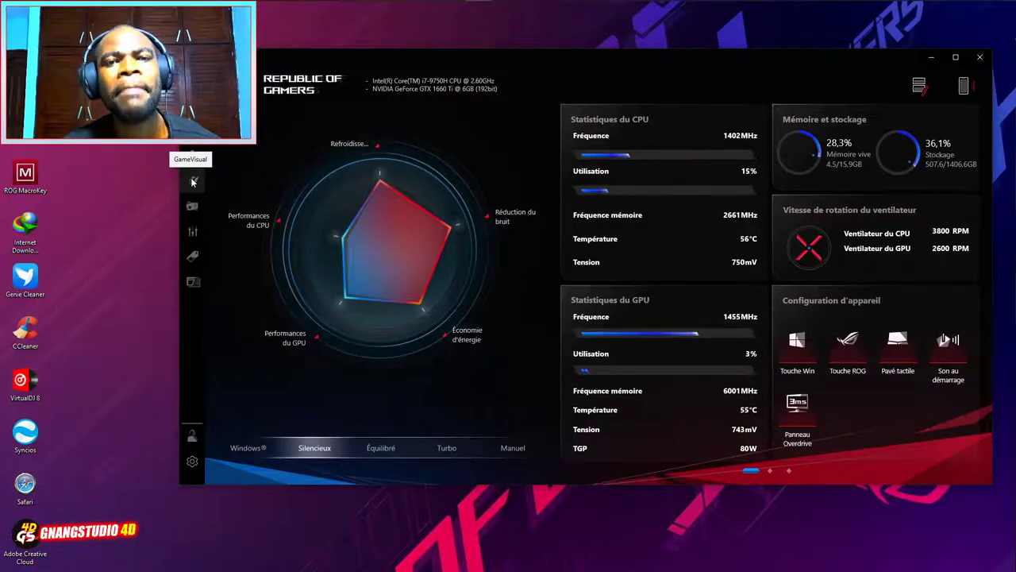
- Visit GameVisual, the Settings Update Center, GameVisual again, then land on the Aura Sync device page
click(193, 181)
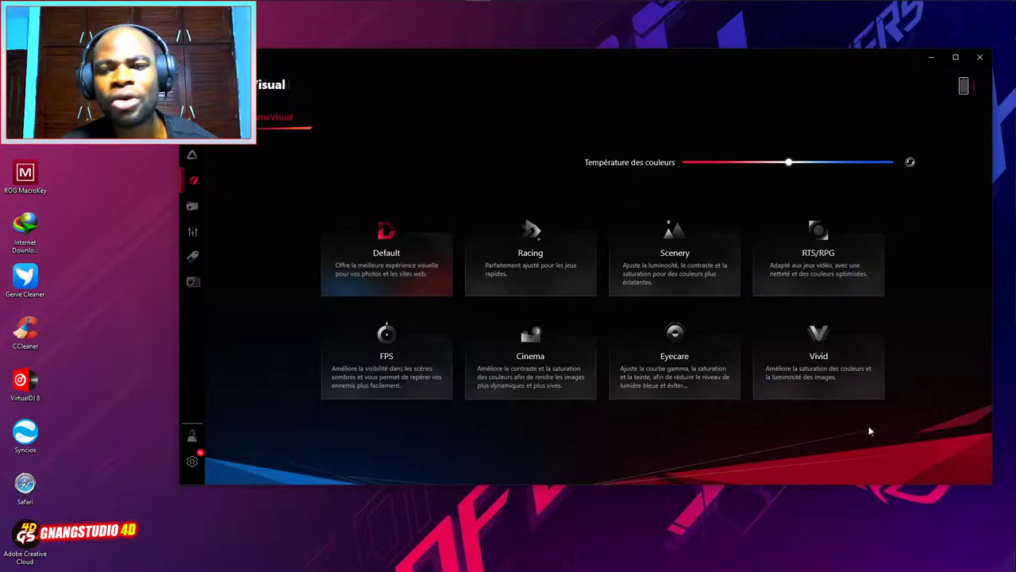
mouse_move(969, 370)
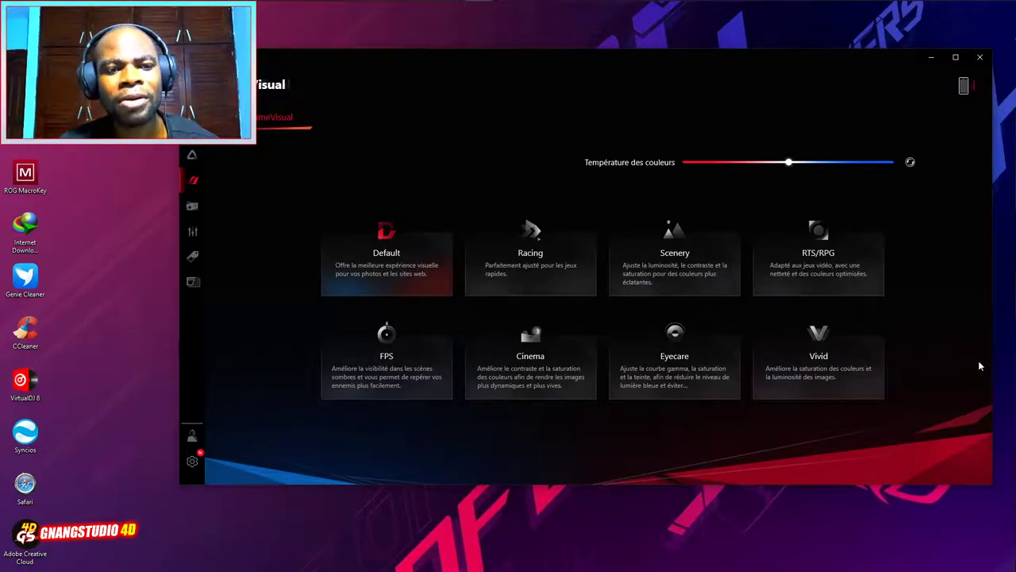
click(192, 460)
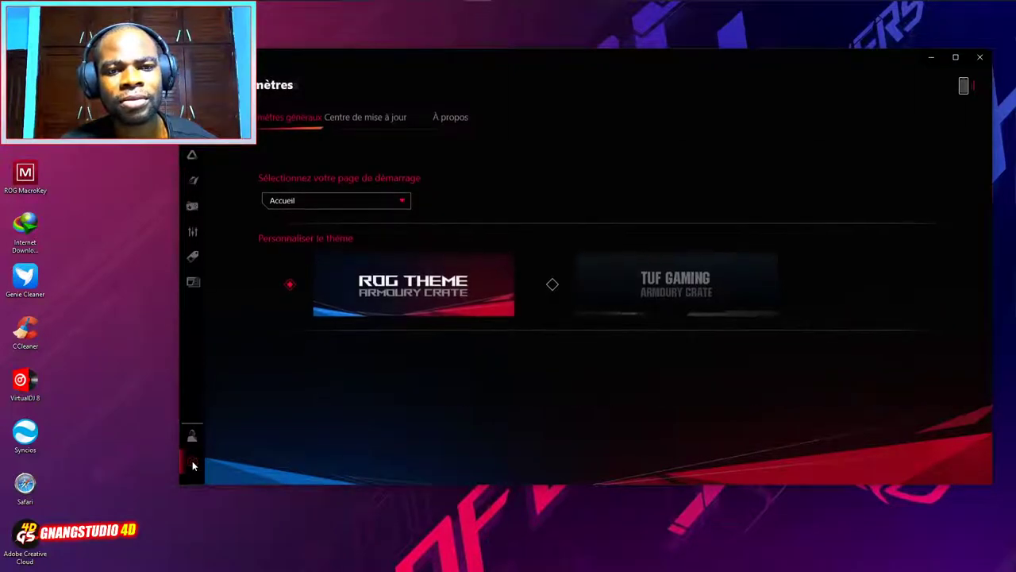
click(369, 118)
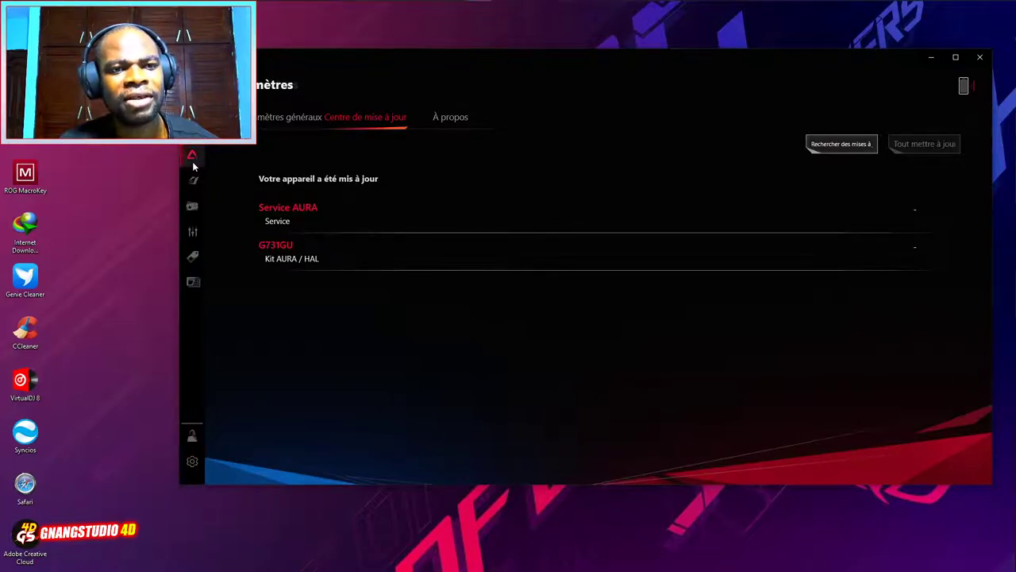
click(192, 181)
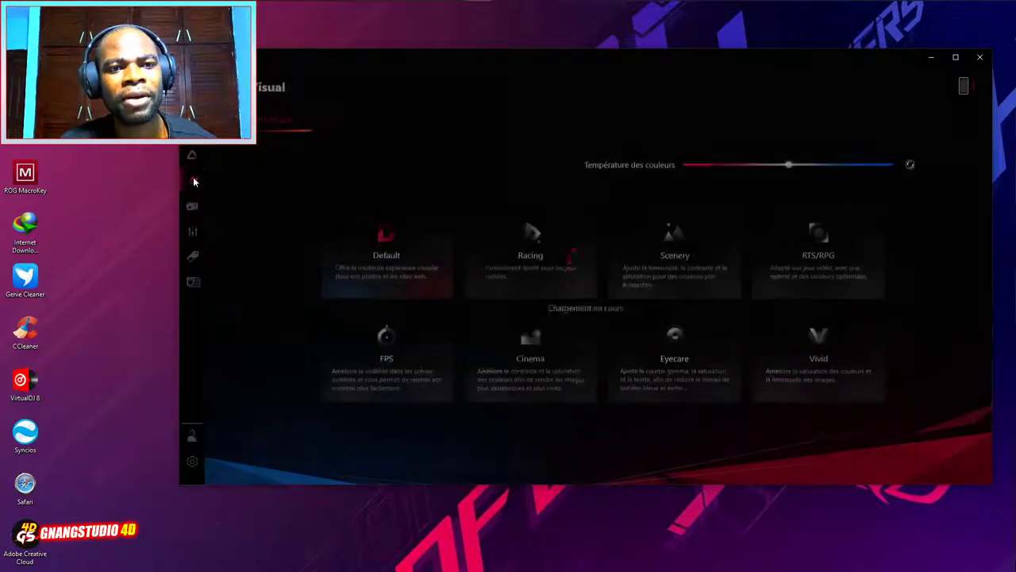
click(192, 181)
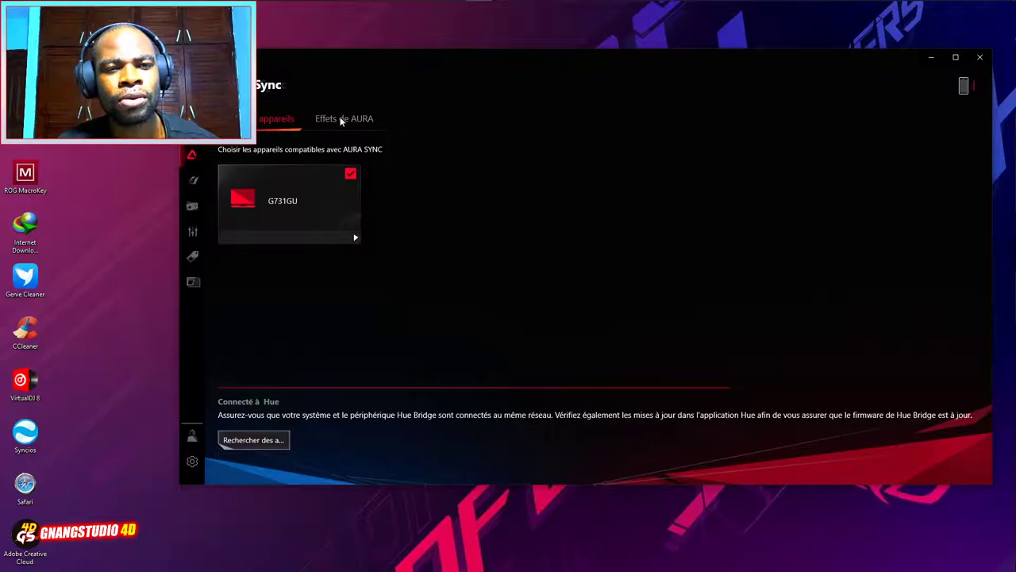
- Show the Aura Effects tab, launch Aura Creator and advance through its tutorial with Suivant
click(343, 118)
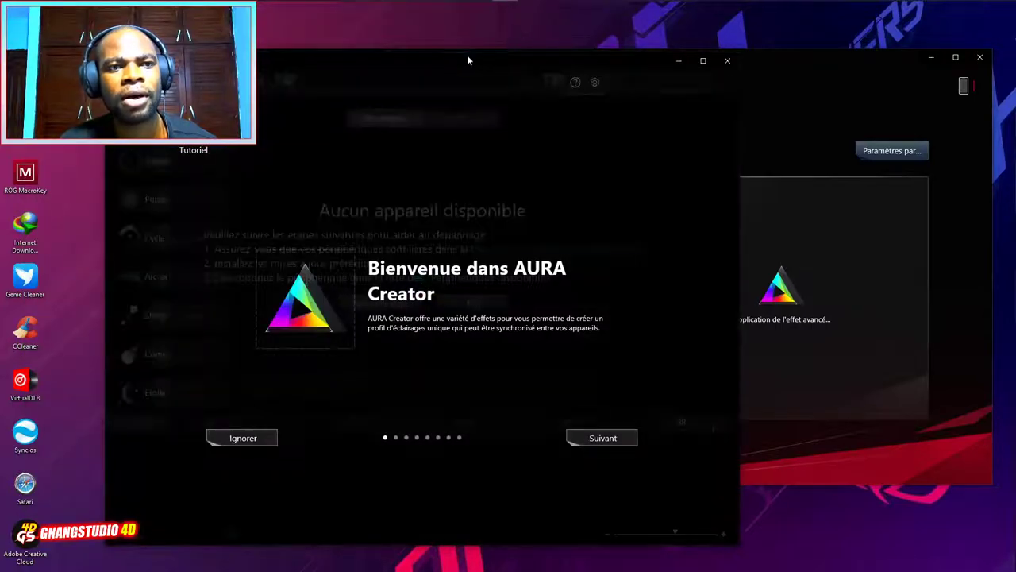
click(602, 438)
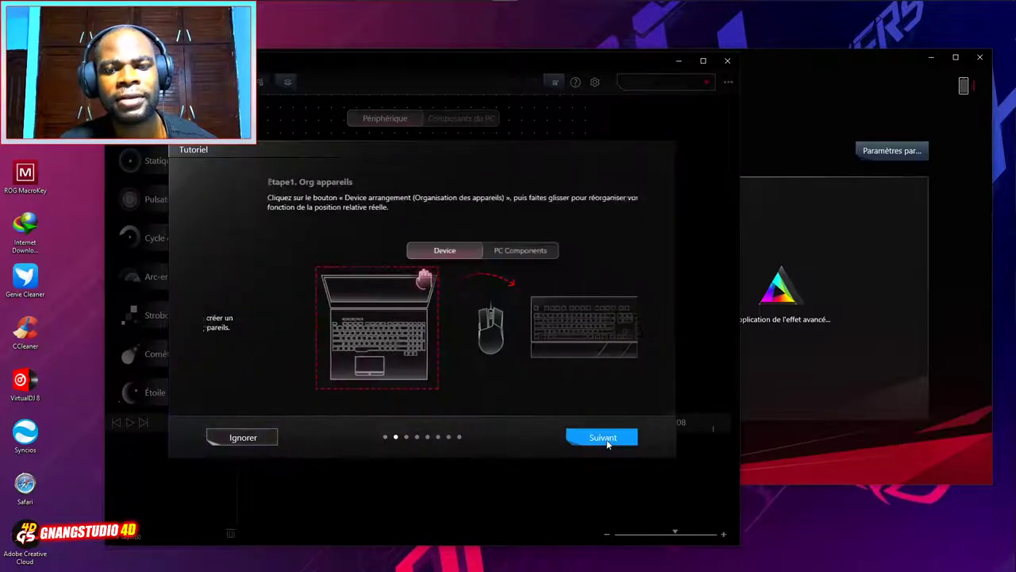
click(602, 436)
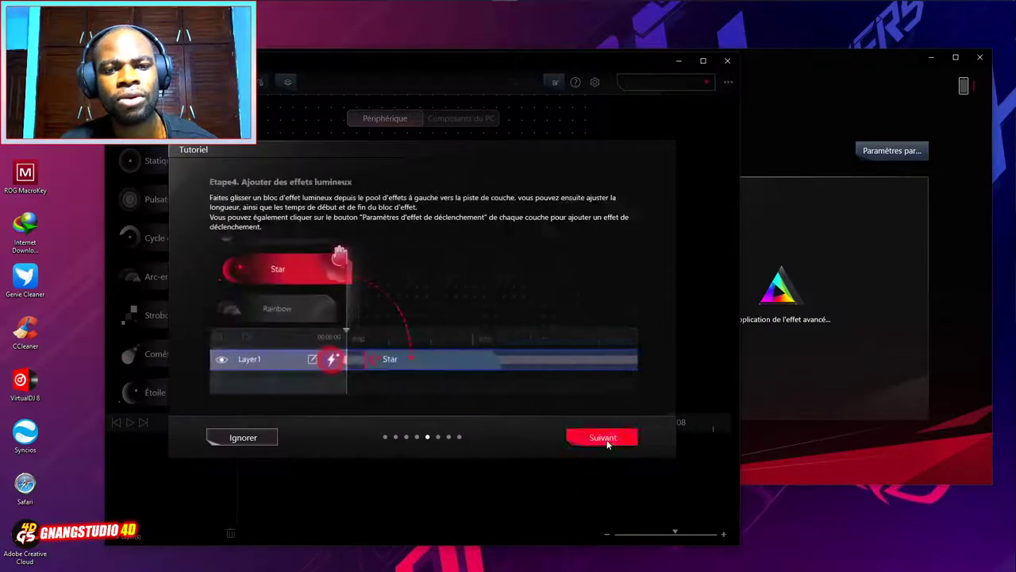
click(600, 435)
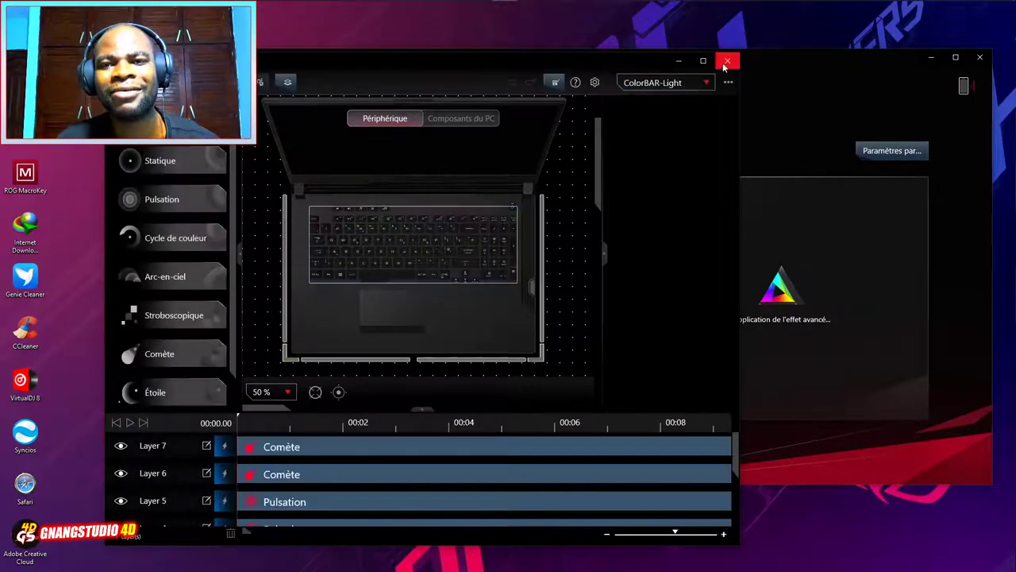
- Close Aura Creator and return to the GameVisual colour presets
click(727, 60)
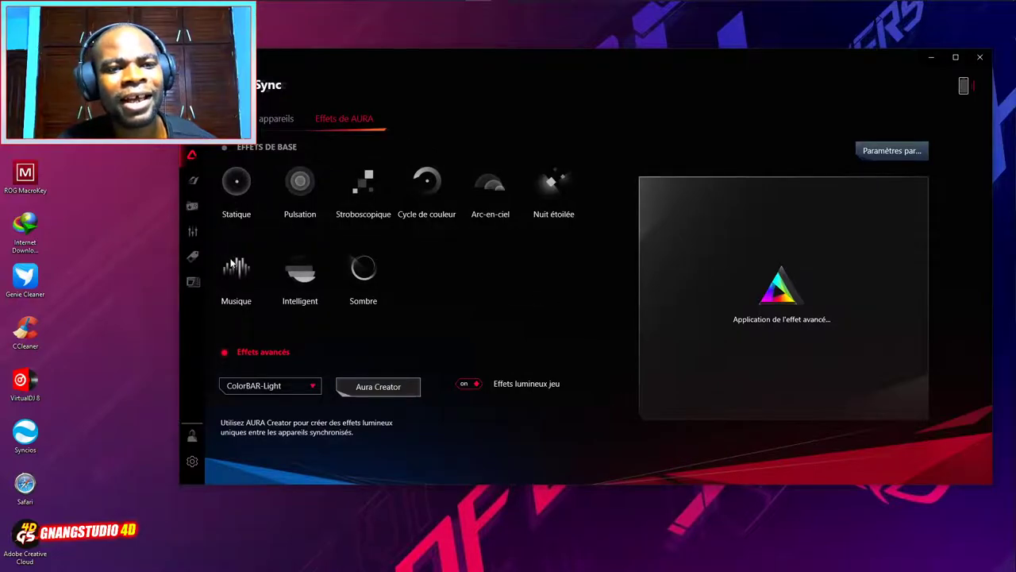
mouse_move(192, 181)
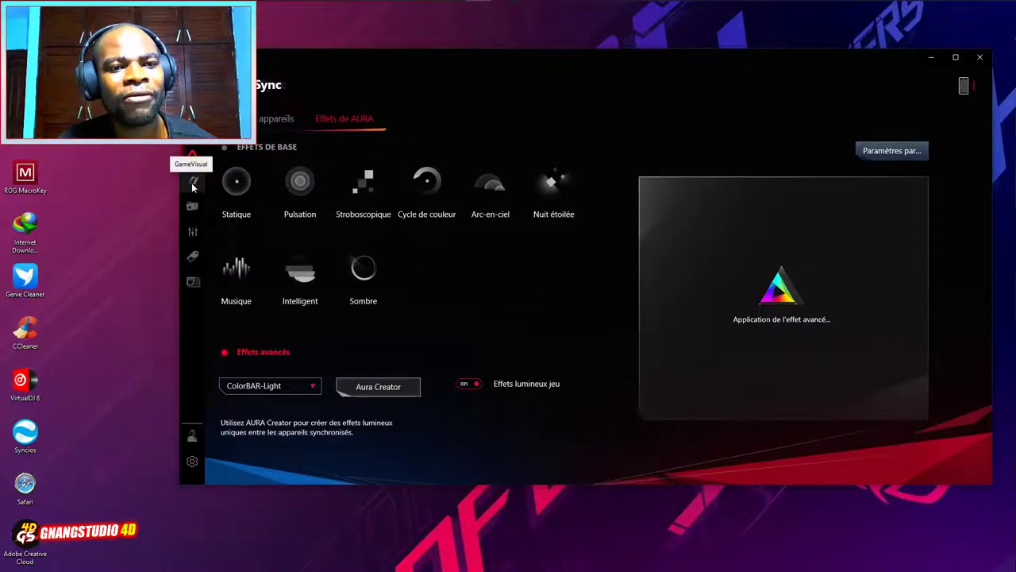
click(193, 181)
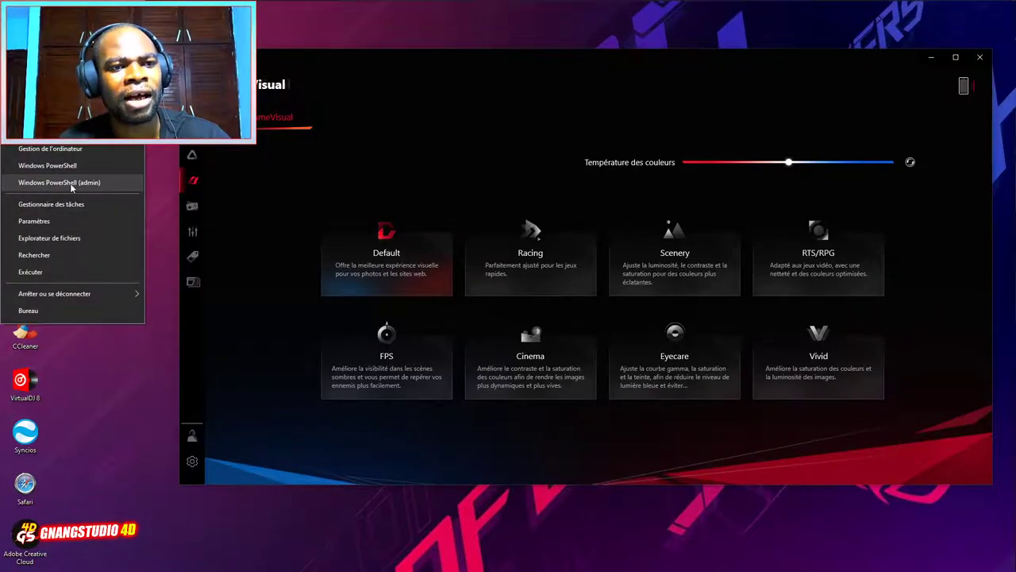
- Run systeminfo in an admin PowerShell and highlight the BIOS version in the report
click(59, 183)
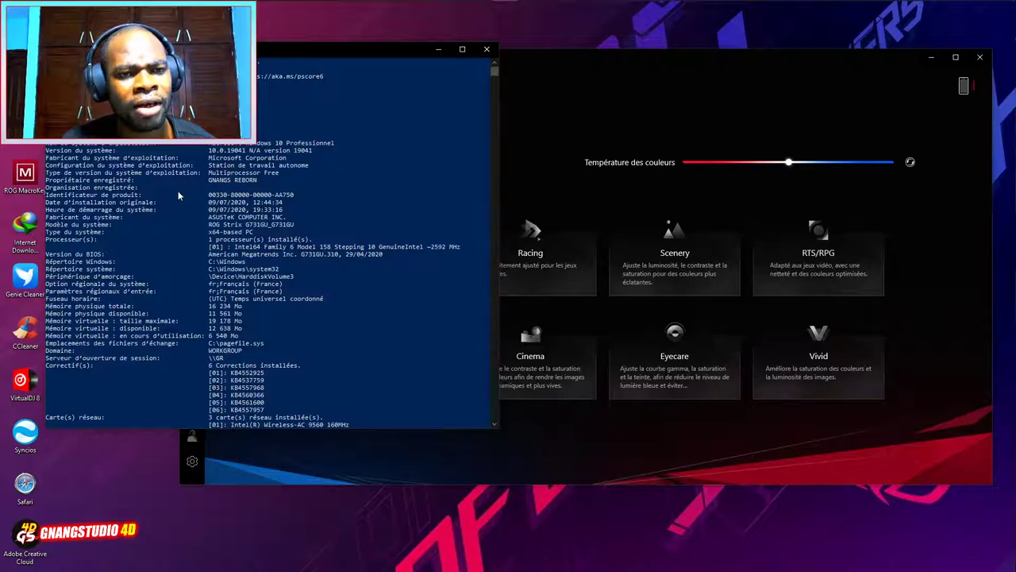
mouse_move(55, 254)
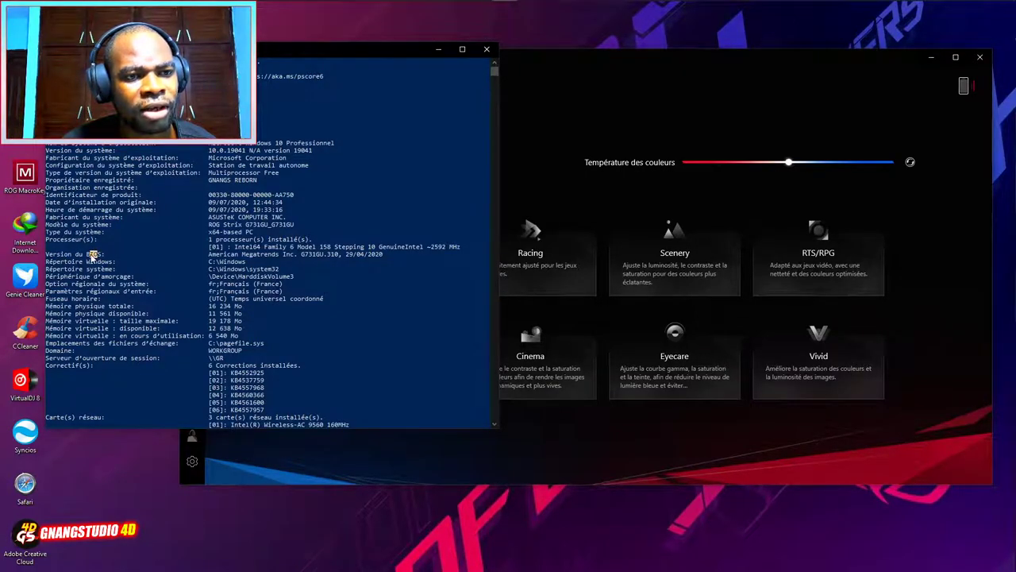
double_click(95, 254)
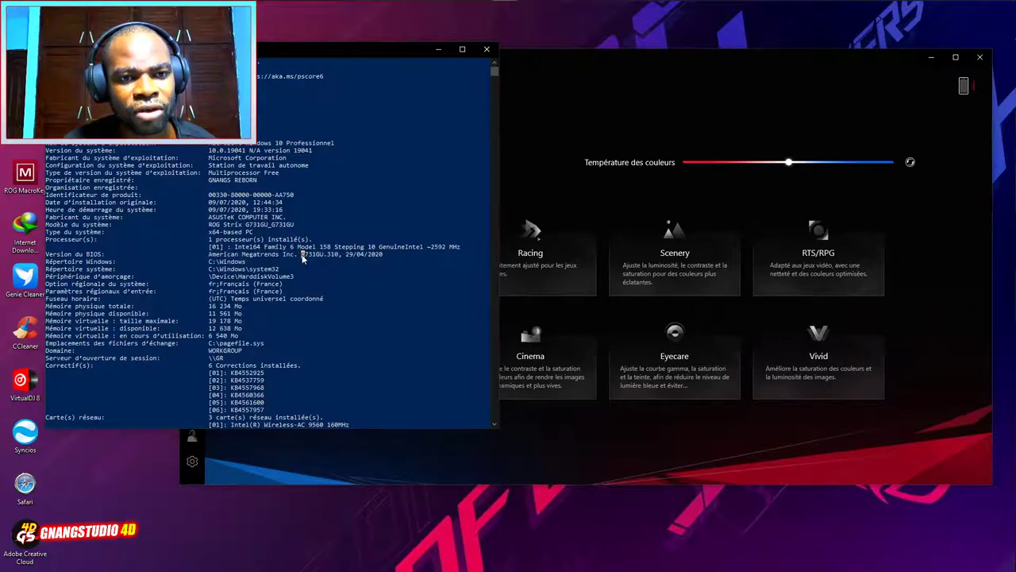
double_click(318, 254)
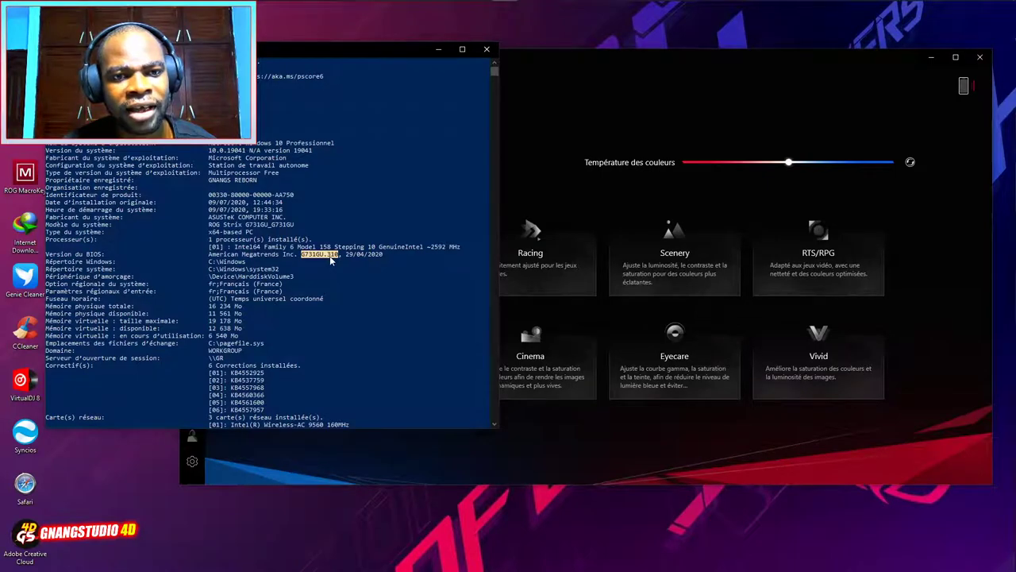
drag(300, 254, 389, 254)
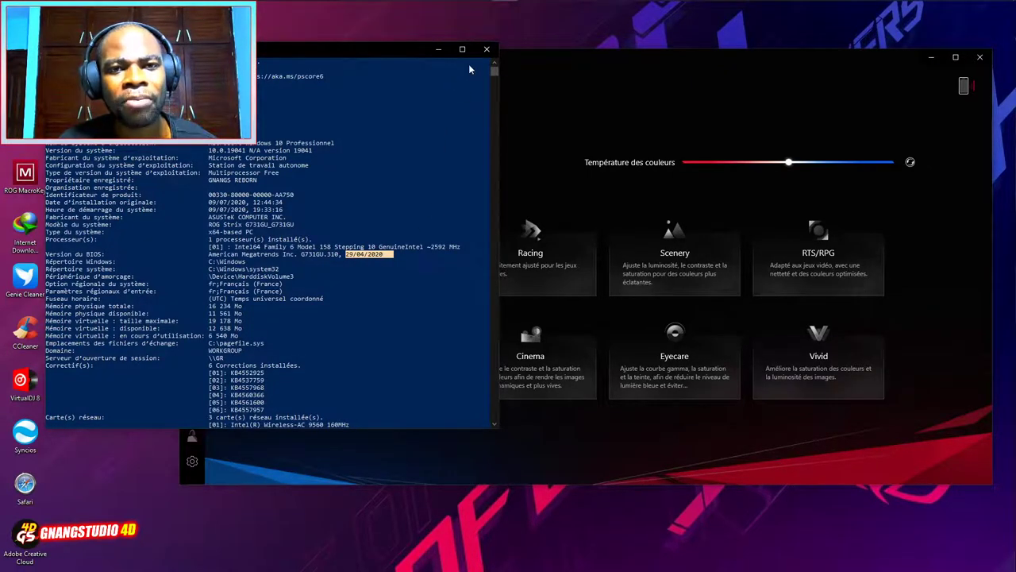
- Bring Armoury Crate forward, apply the Eyecare preset, hide the window and restore it
click(486, 50)
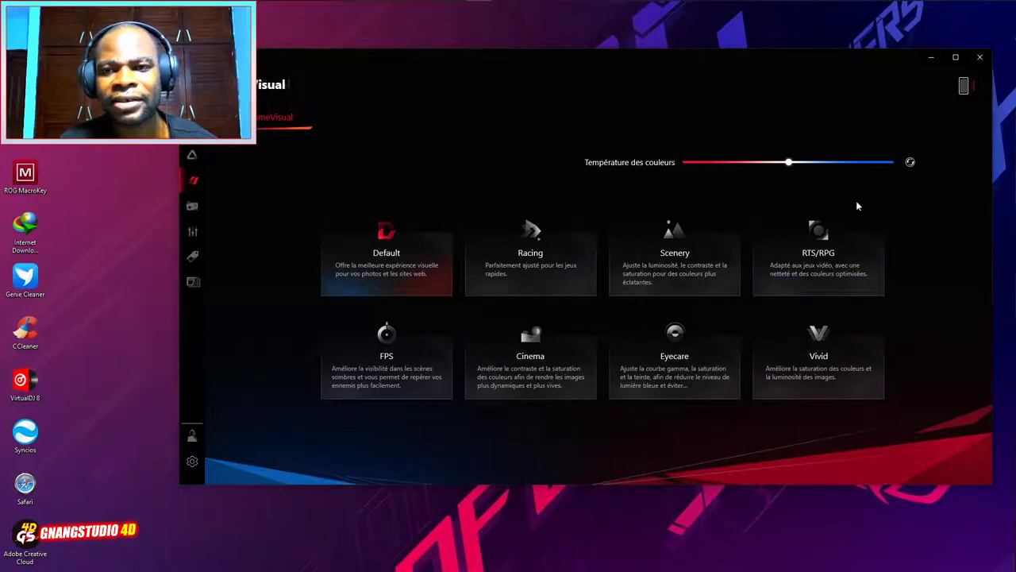
mouse_move(866, 203)
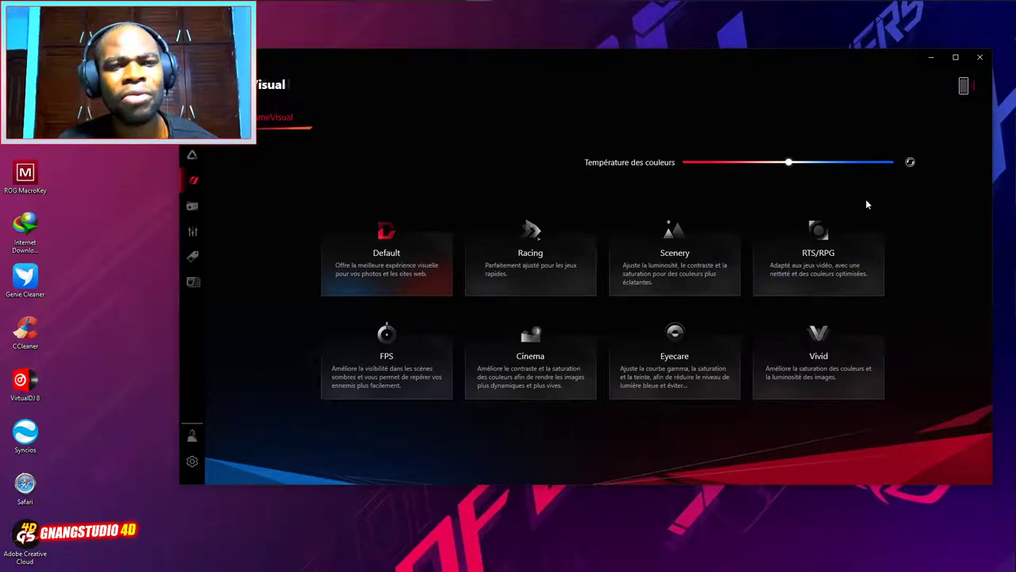
mouse_move(965, 267)
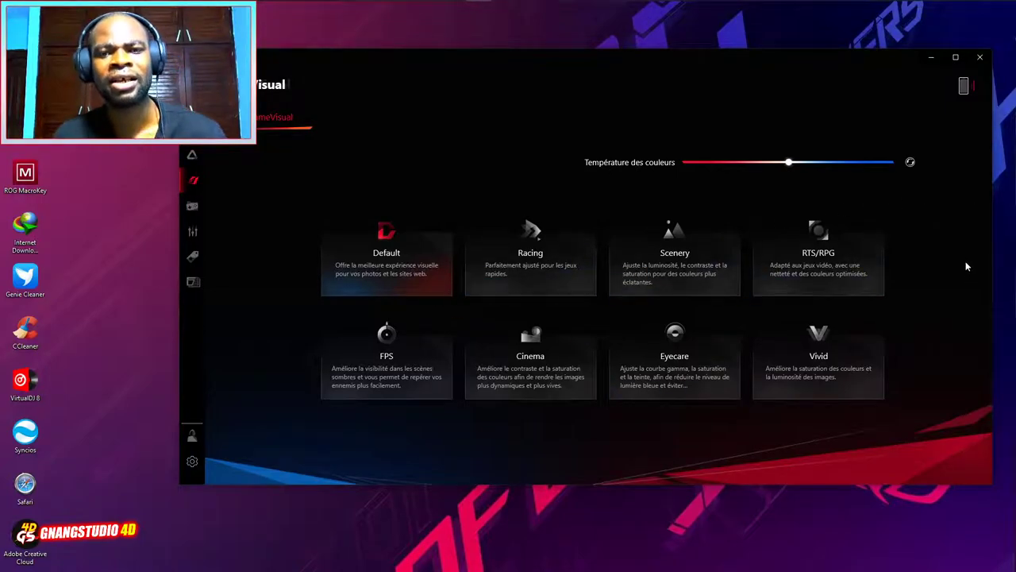
mouse_move(952, 257)
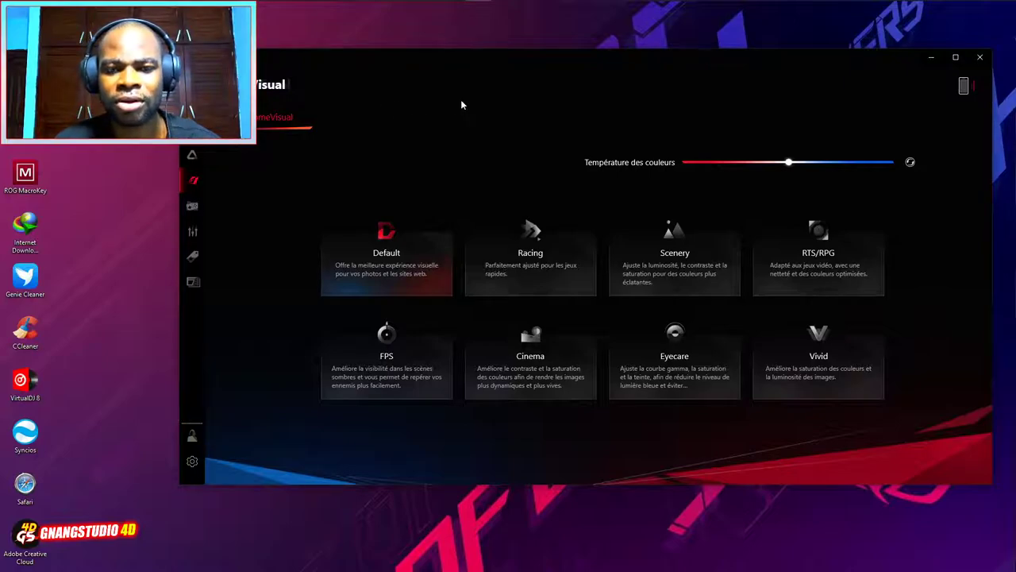
mouse_move(749, 427)
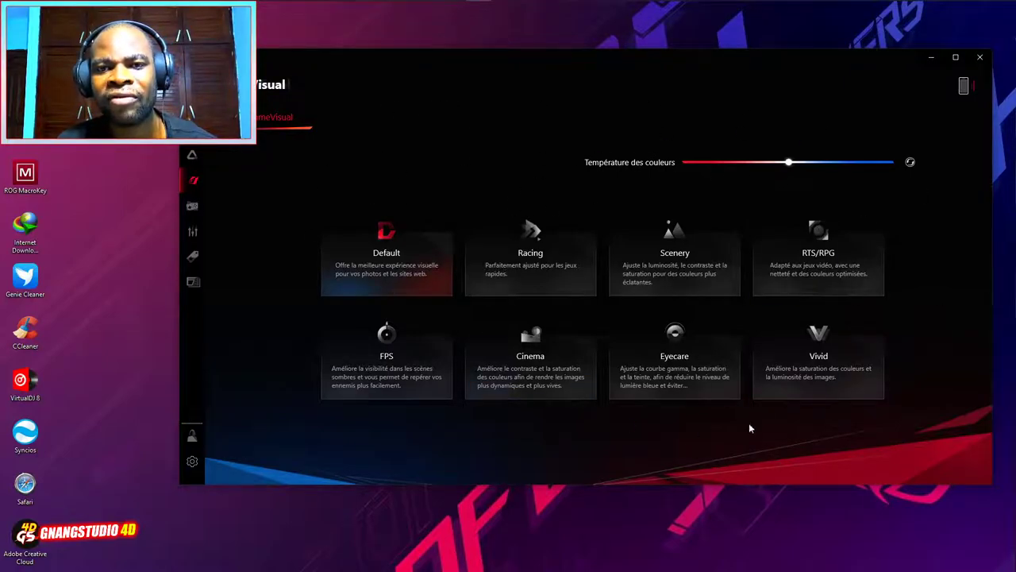
mouse_move(441, 308)
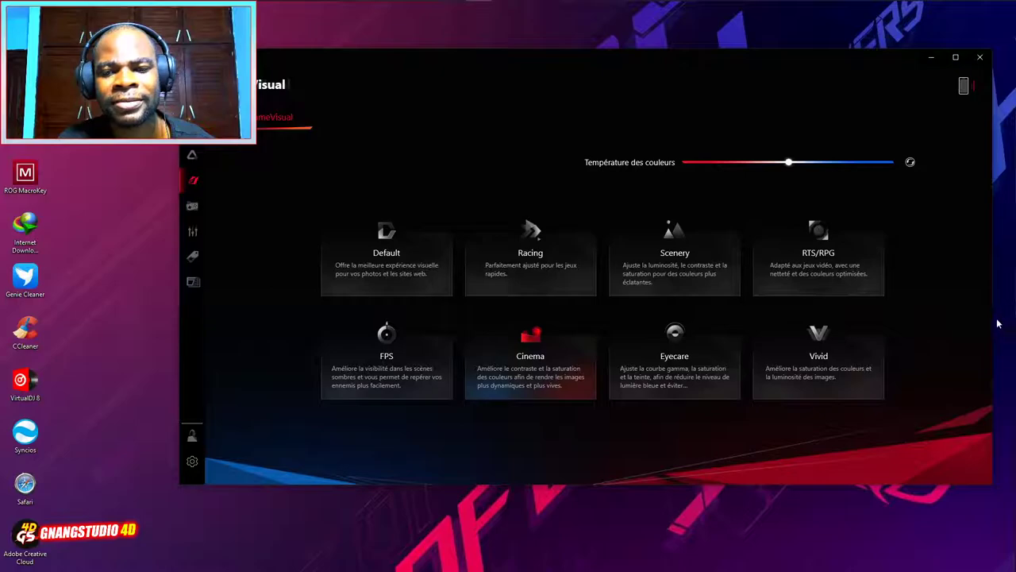
mouse_move(660, 368)
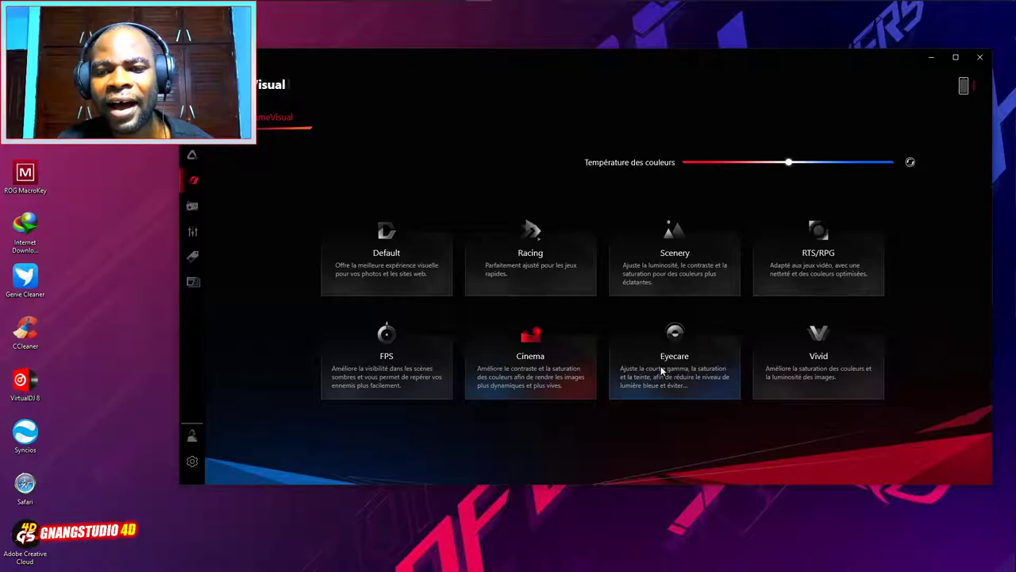
click(675, 365)
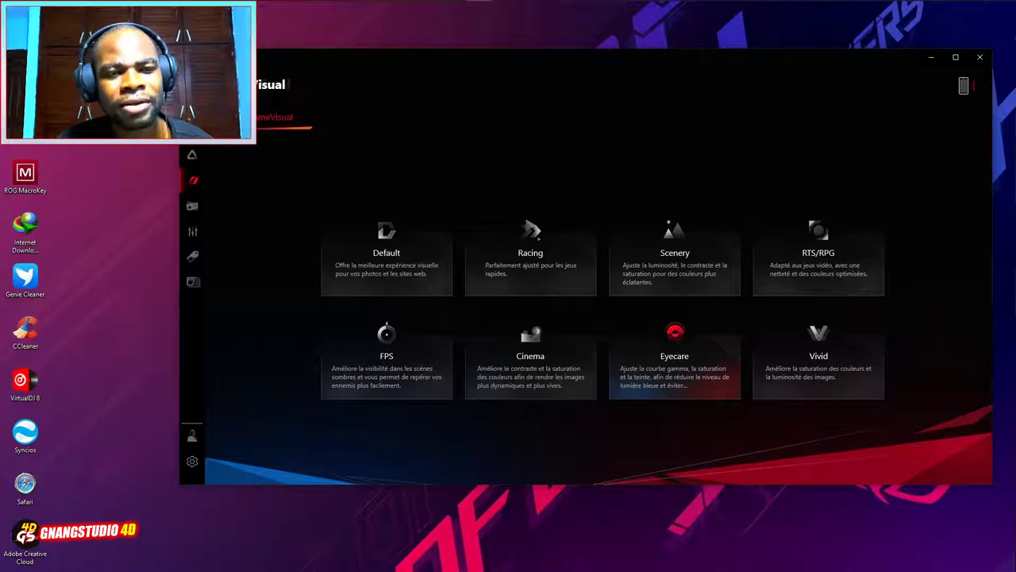
mouse_move(975, 321)
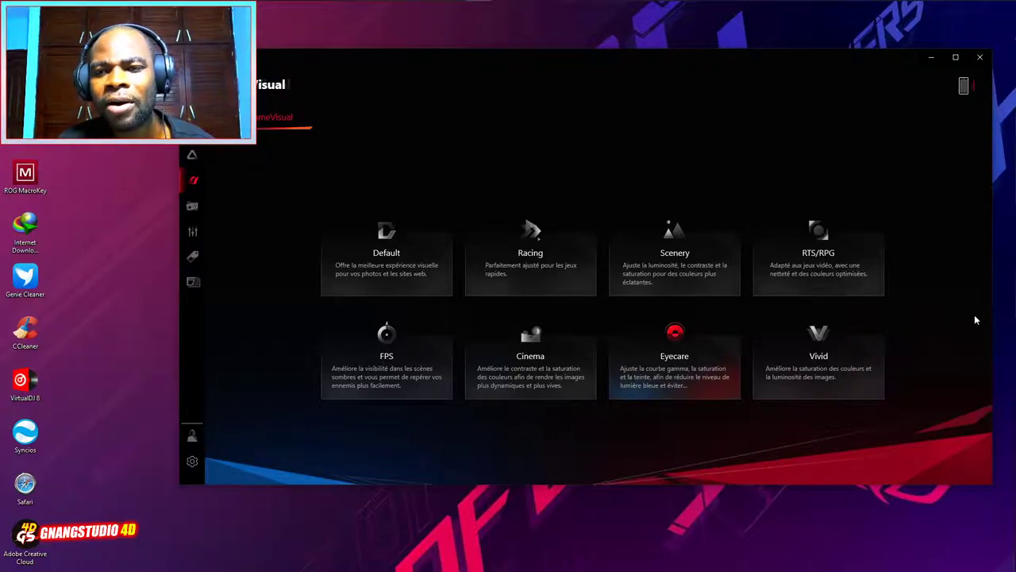
click(980, 58)
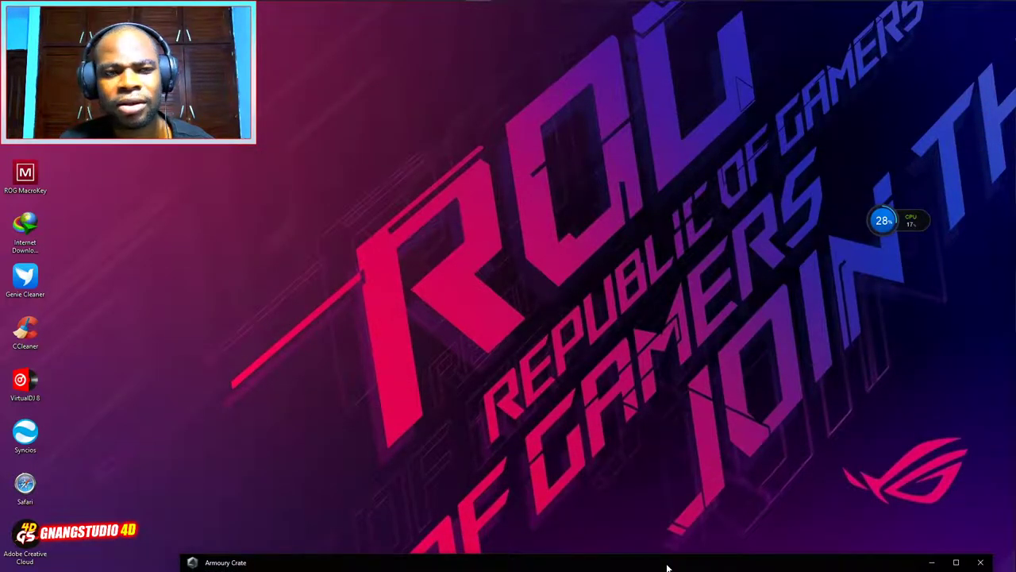
click(226, 562)
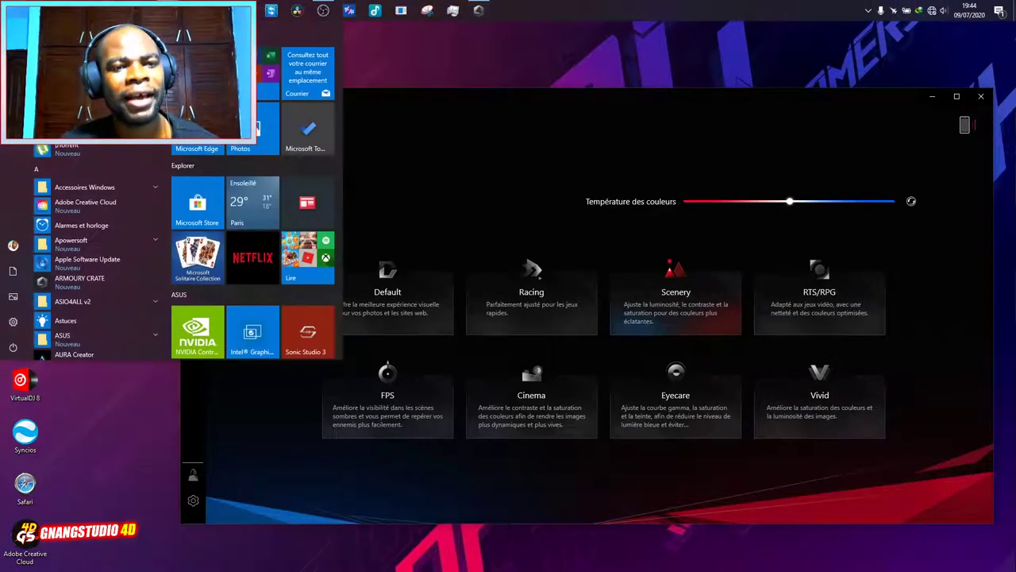
- Scroll the Start menu list to reach Armoury Crate for the Vivid preset change
scroll(down, 3)
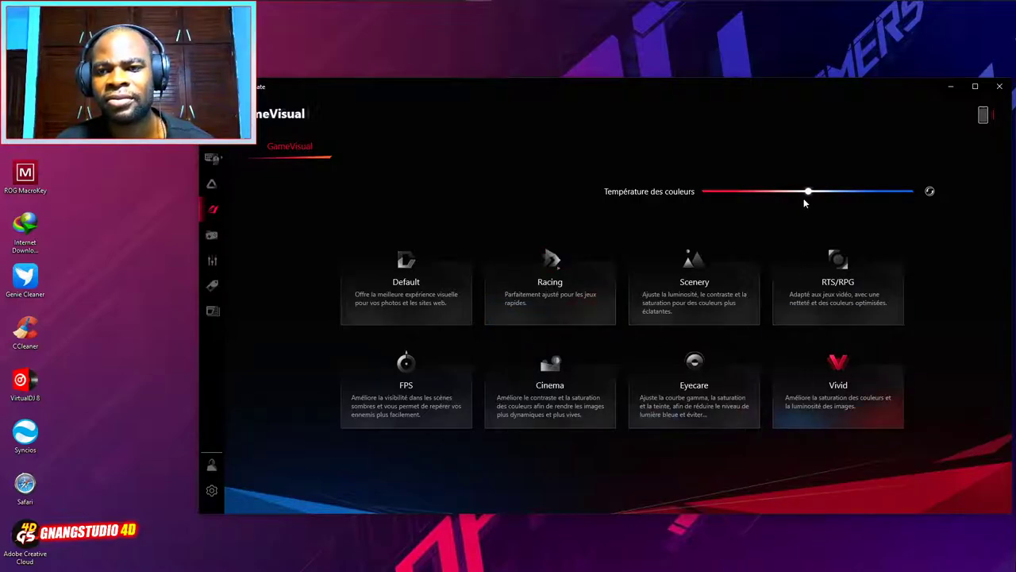
drag(807, 191, 741, 190)
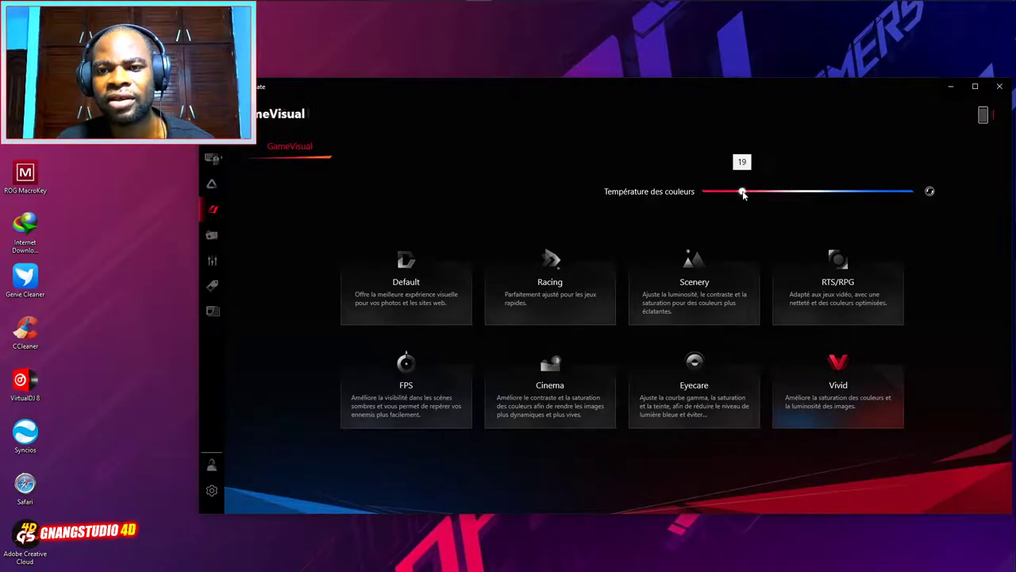
drag(741, 191, 769, 190)
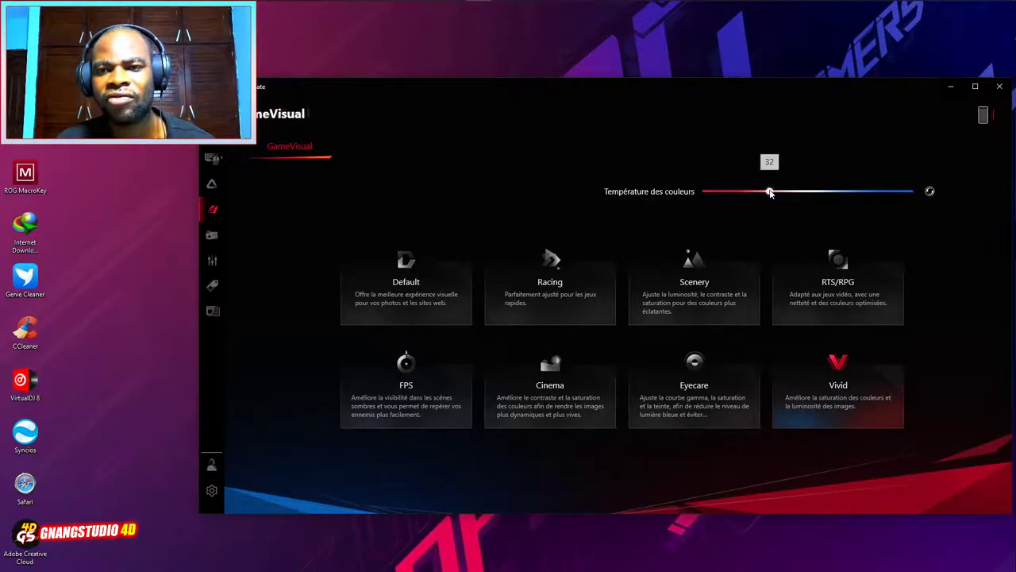
drag(769, 190, 889, 190)
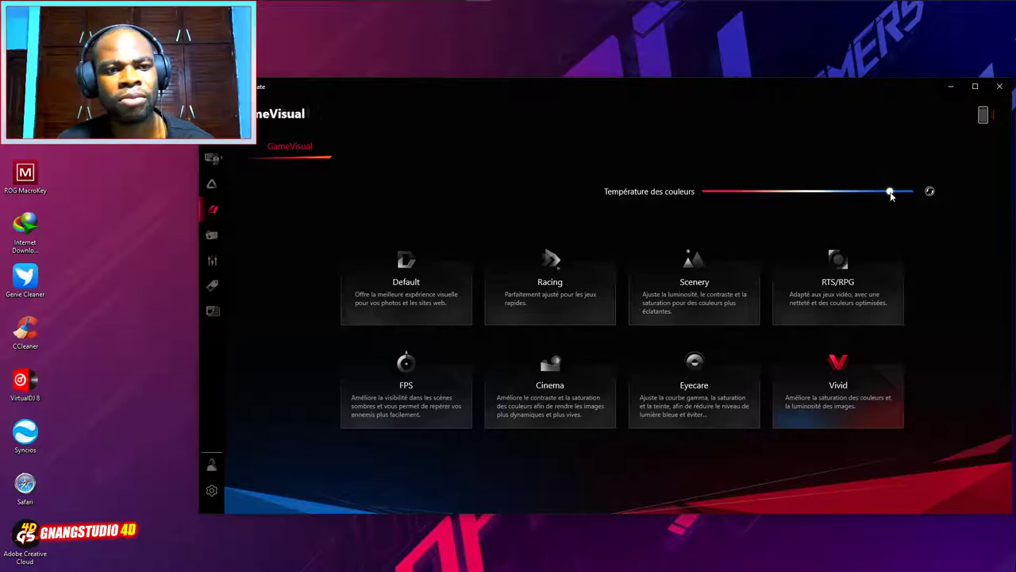
drag(889, 191, 848, 190)
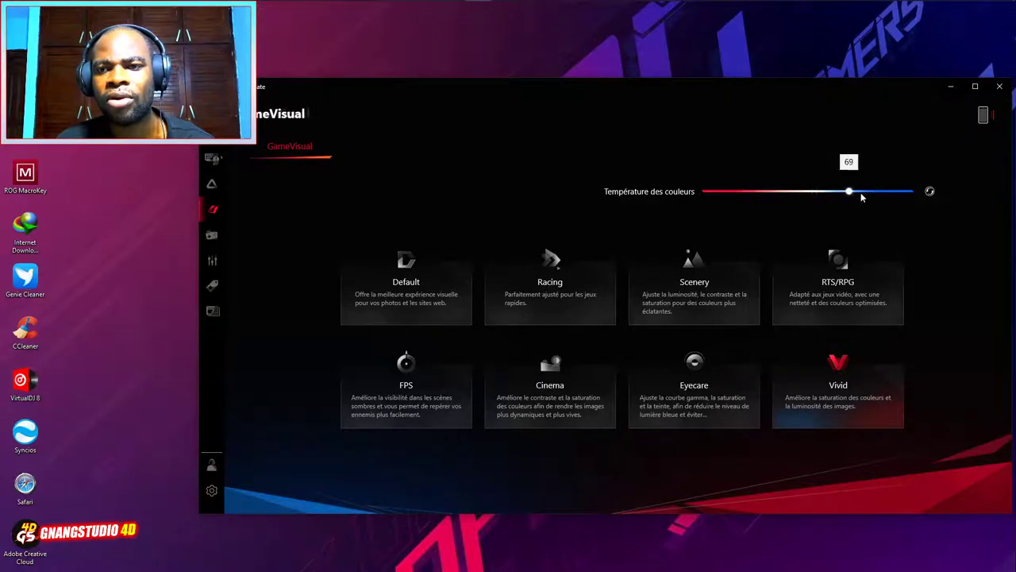
drag(848, 190, 806, 190)
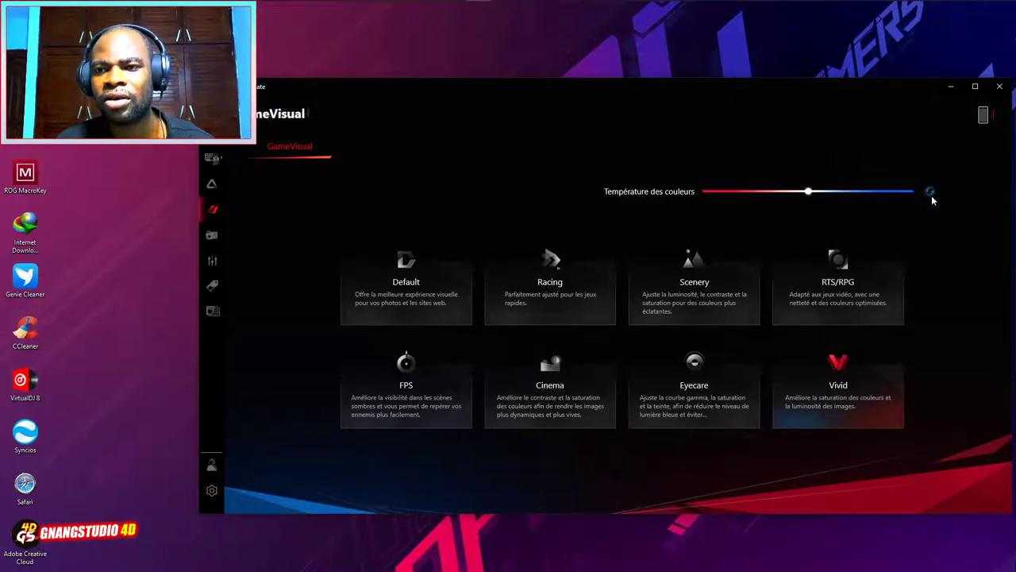
drag(808, 190, 874, 191)
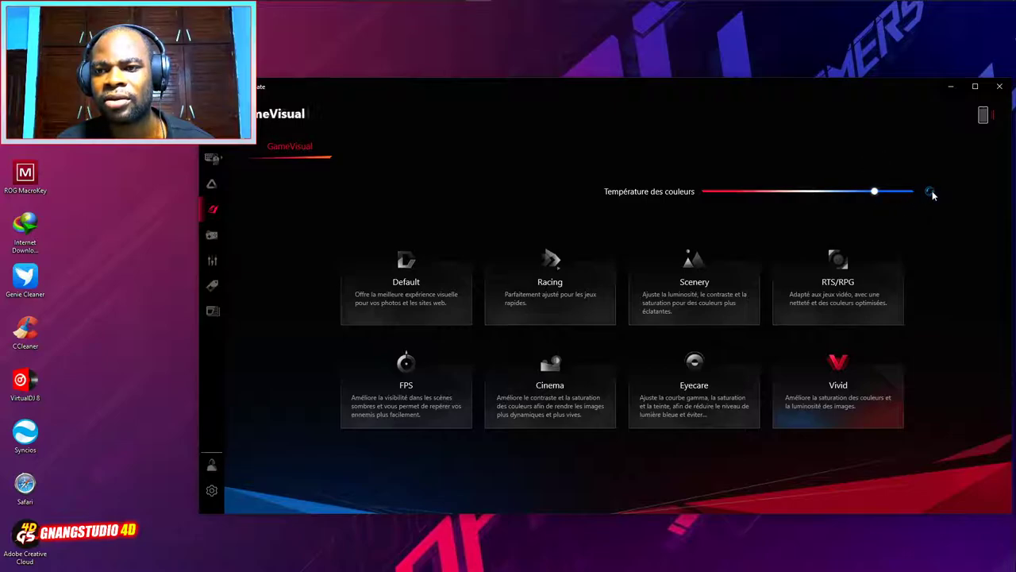
drag(874, 191, 807, 190)
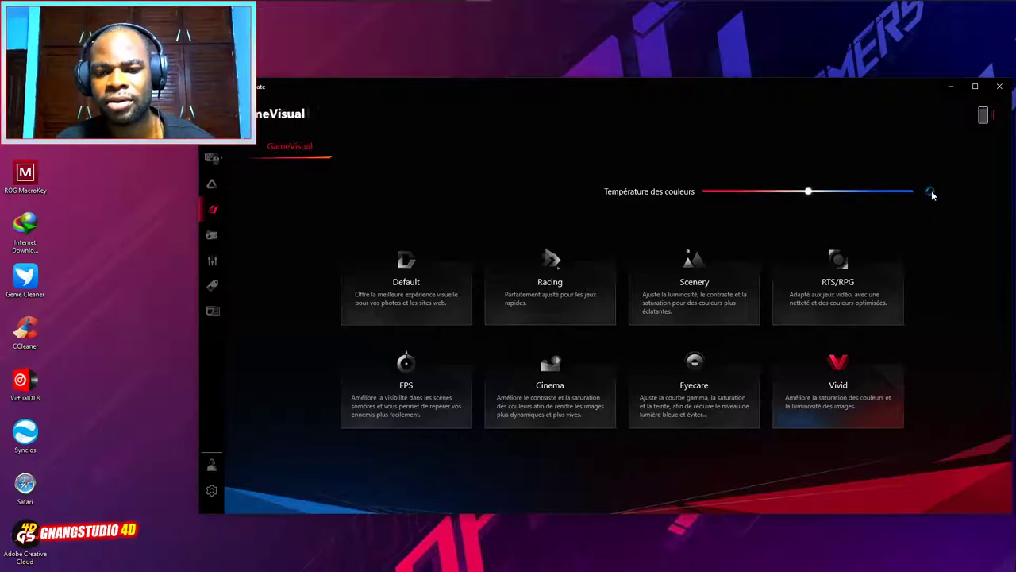
mouse_move(389, 176)
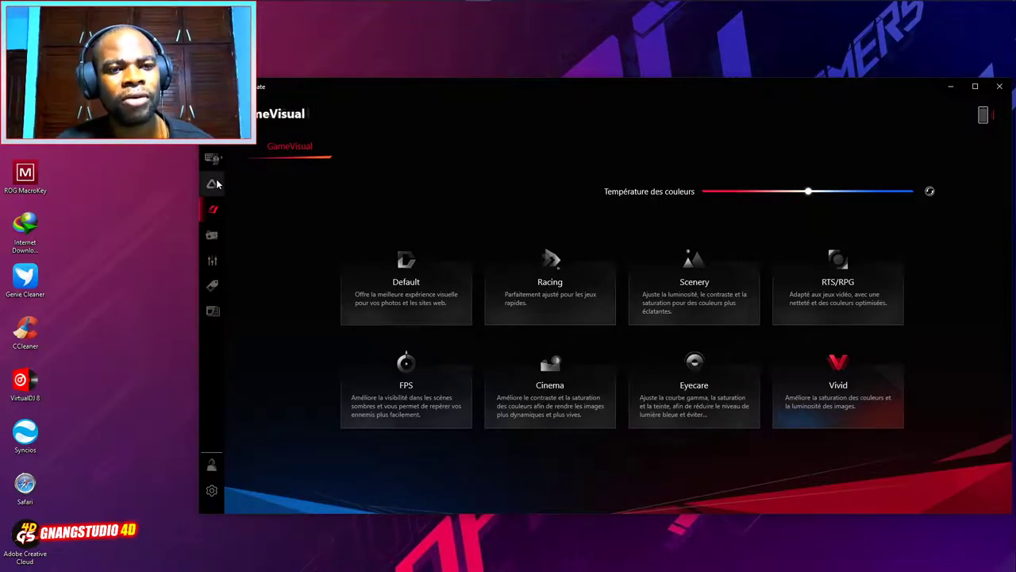
click(213, 185)
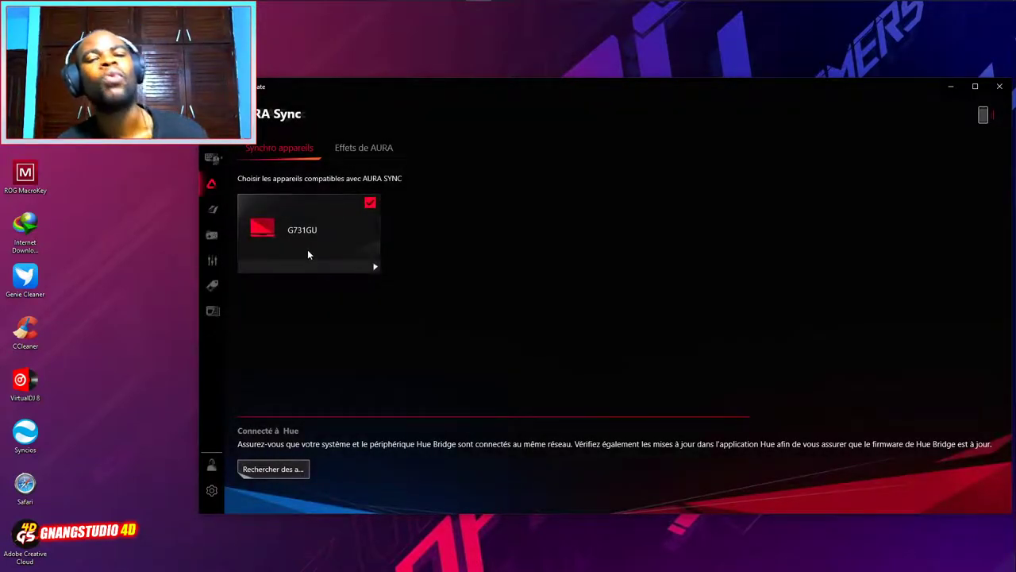
- Show the 'Effets de AURA' tab, then GameVisual, then return to the home dashboard
click(363, 148)
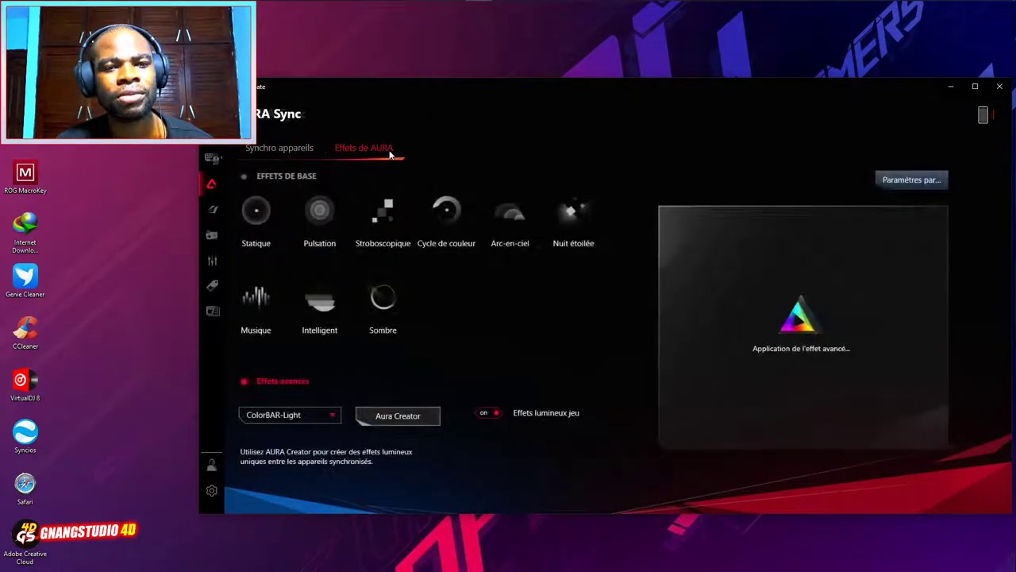
click(211, 235)
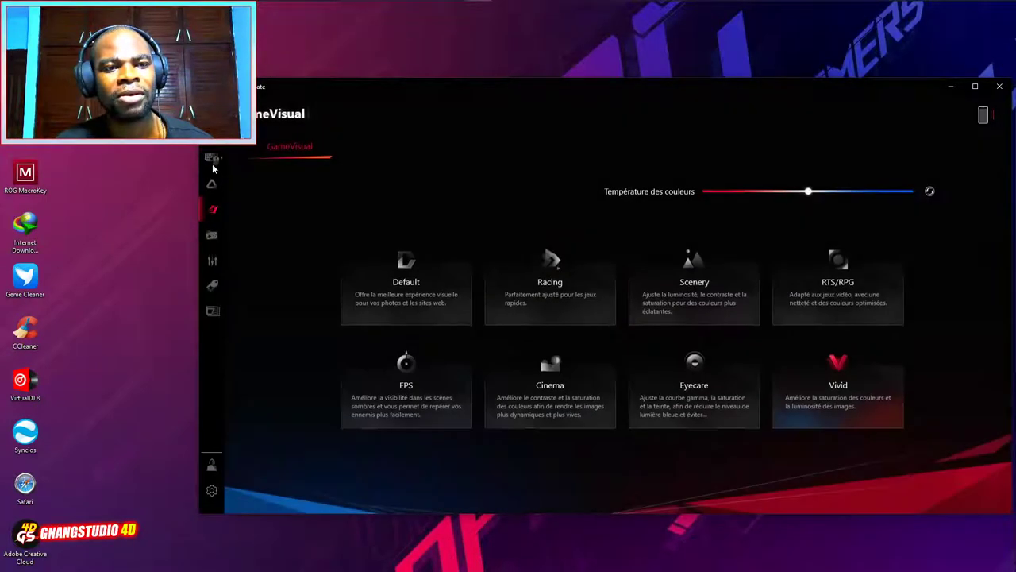
click(212, 159)
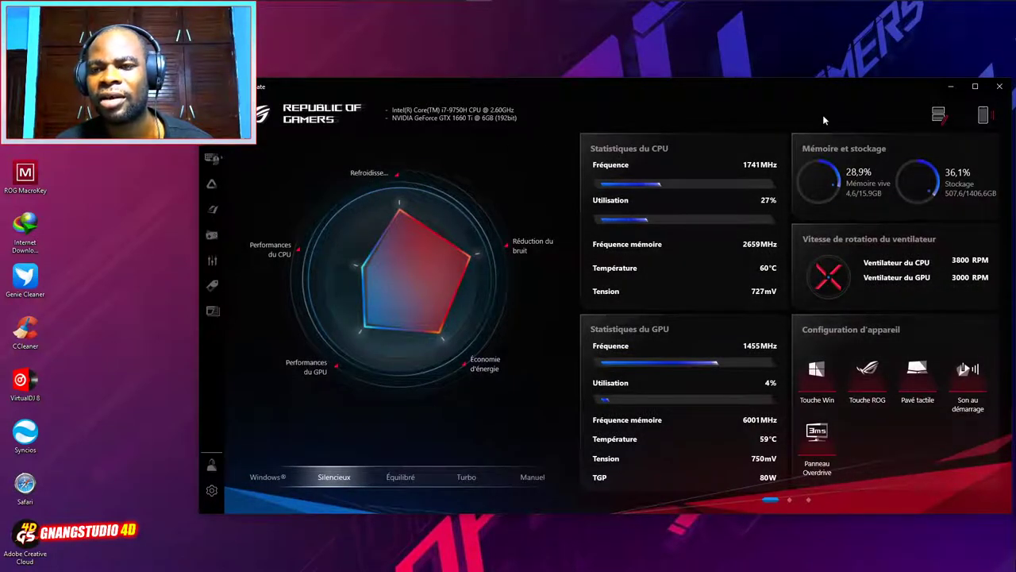
- Page through the dashboard panels, then go to GameVisual from Configuration d'application
click(784, 502)
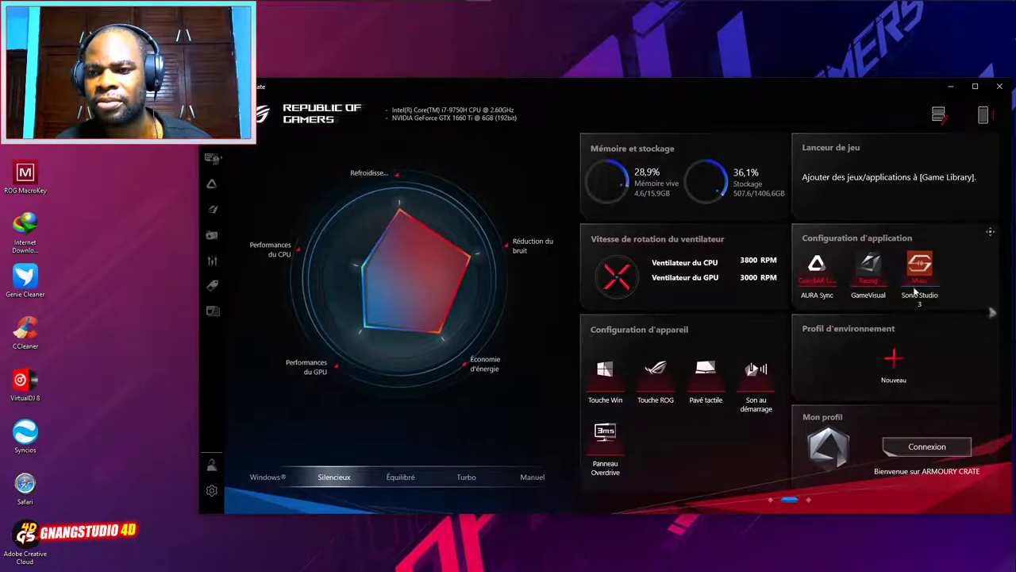
mouse_move(743, 267)
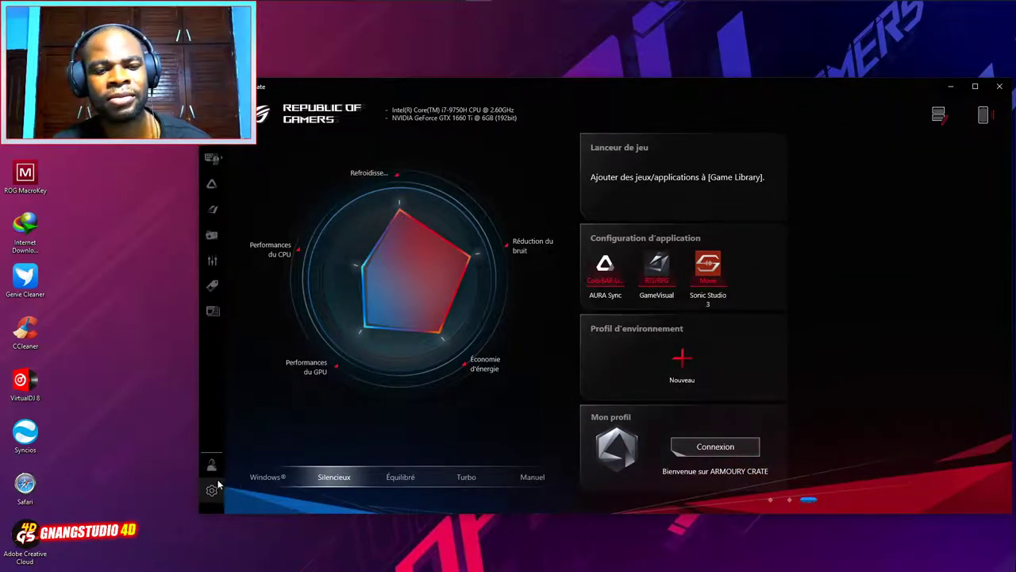
click(210, 491)
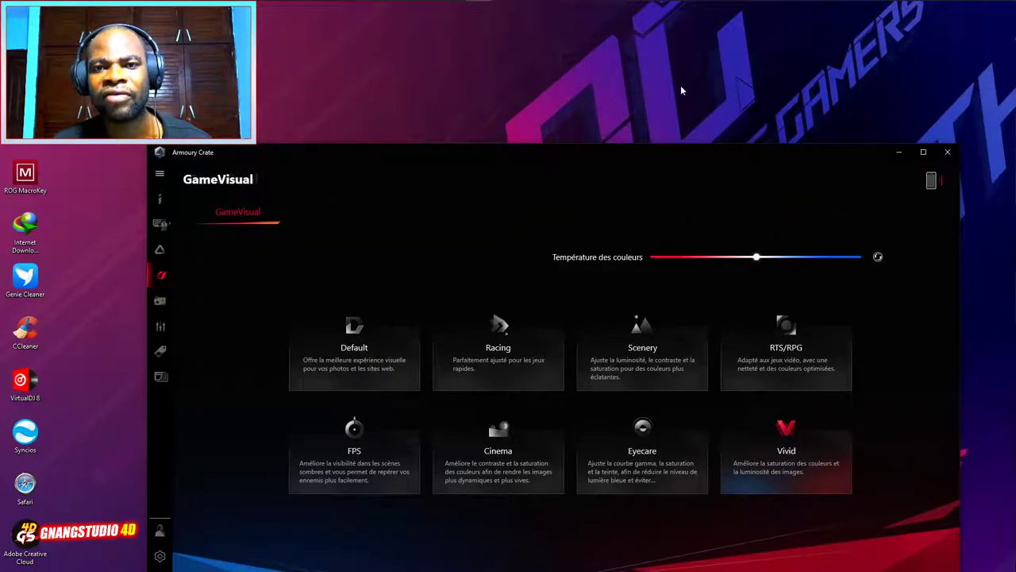
- Leave the GameVisual presets via the Home icon to show the dashboard's memory, storage and fan panels
click(354, 358)
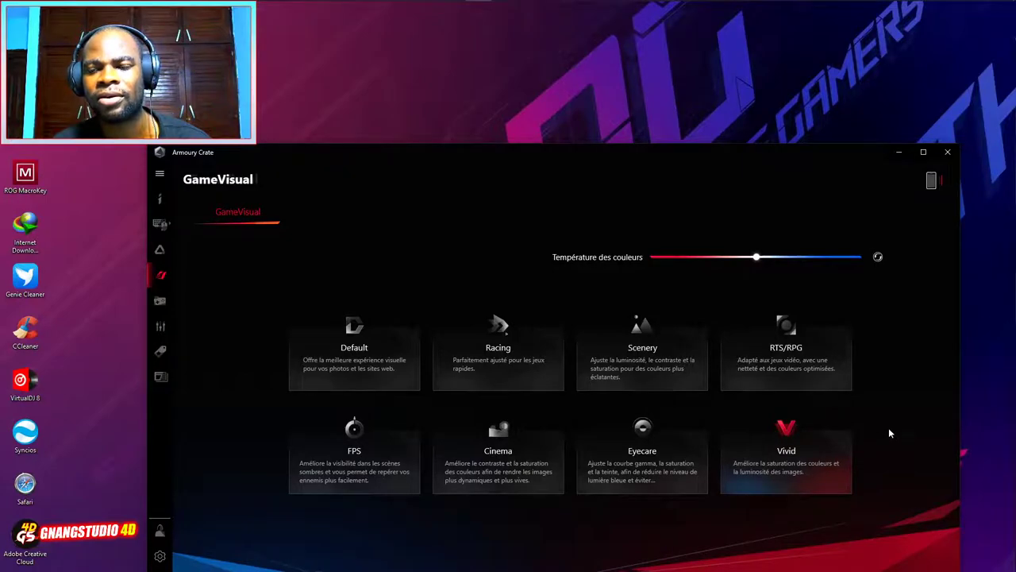
mouse_move(781, 486)
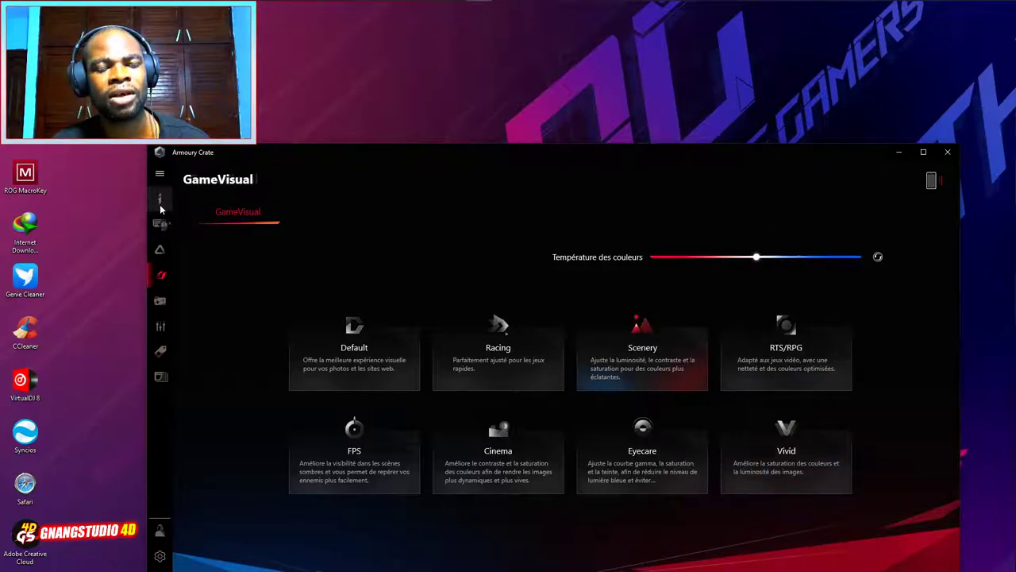
click(159, 197)
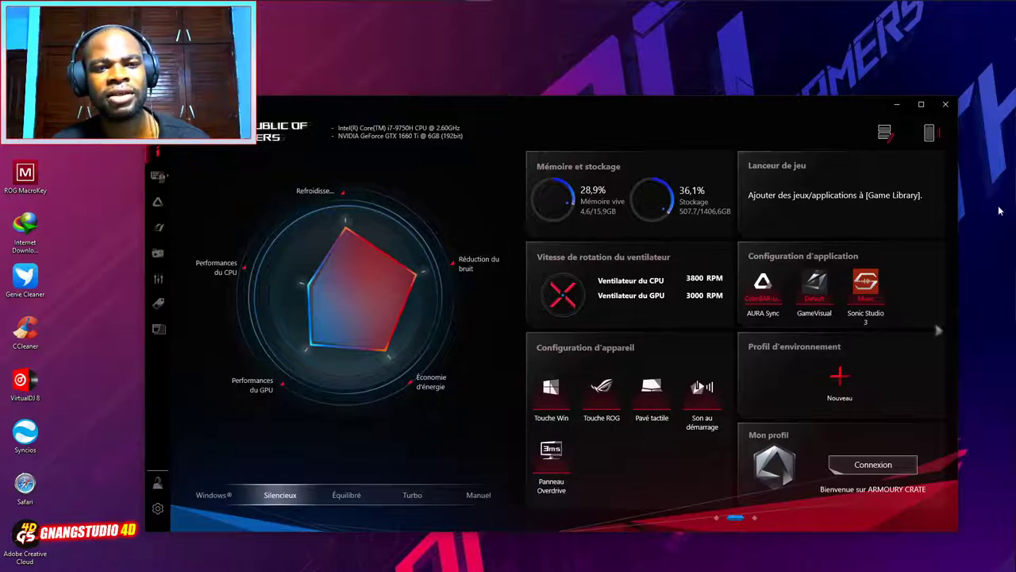
mouse_move(477, 149)
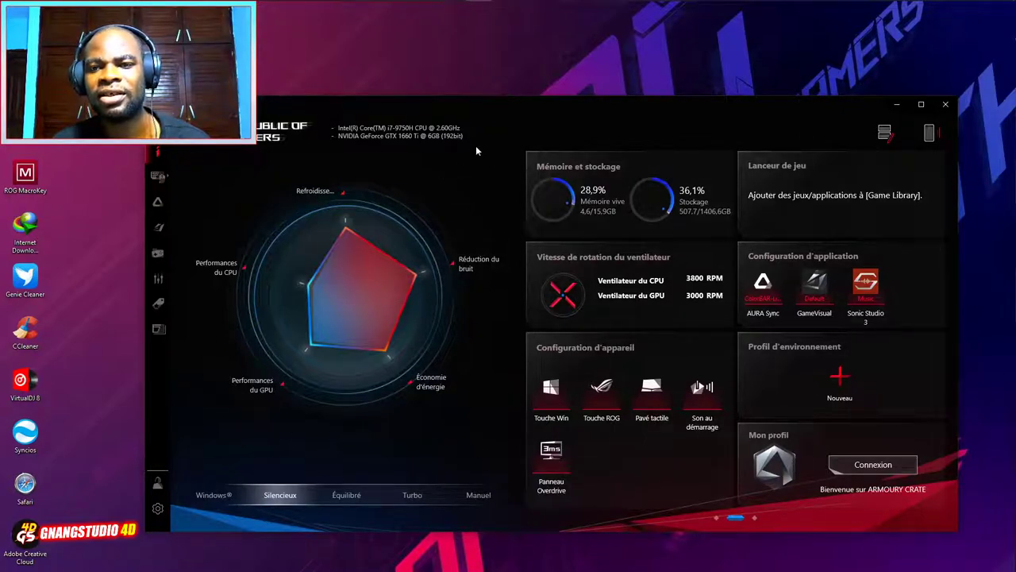
mouse_move(244, 206)
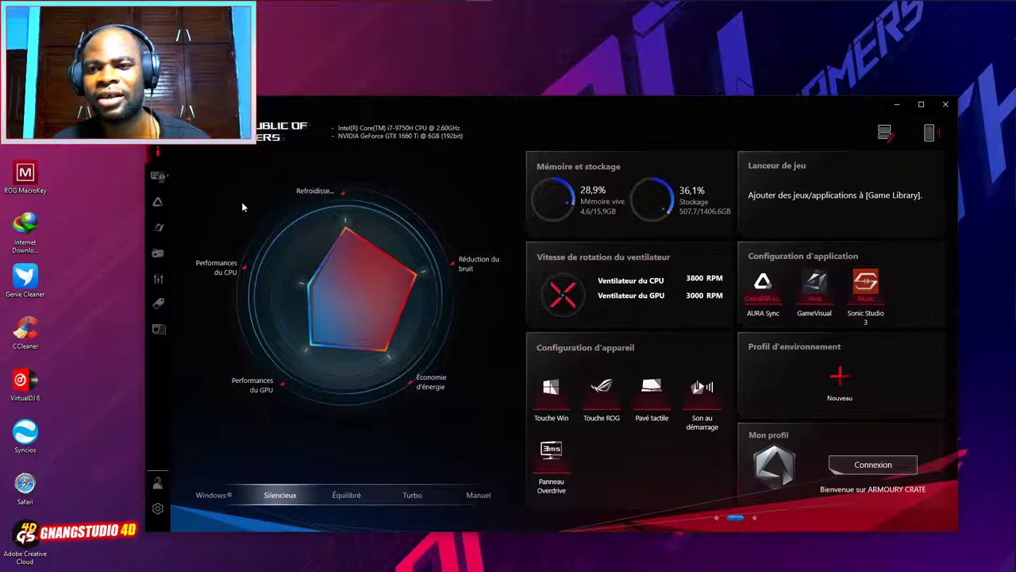
mouse_move(175, 294)
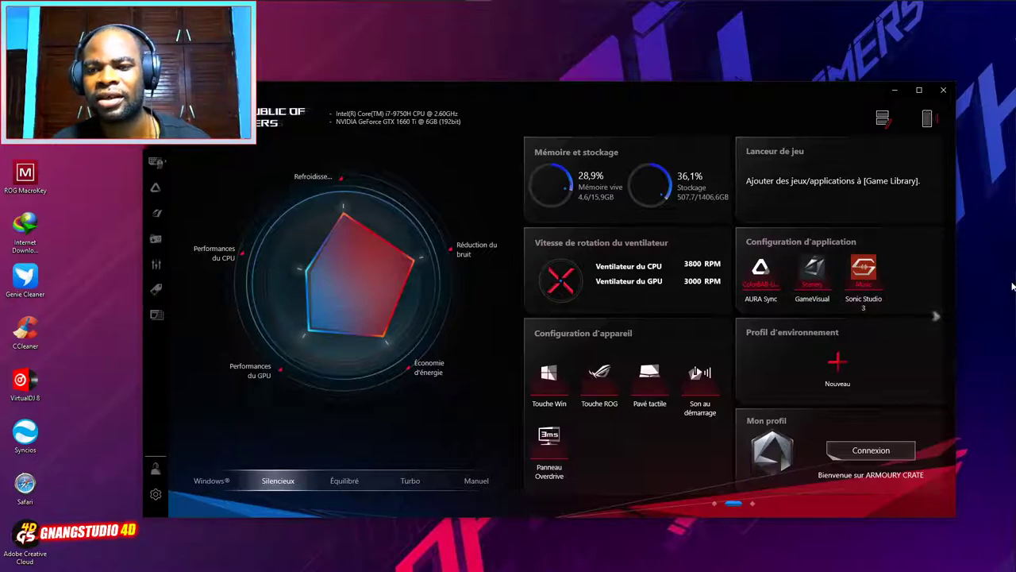
mouse_move(815, 280)
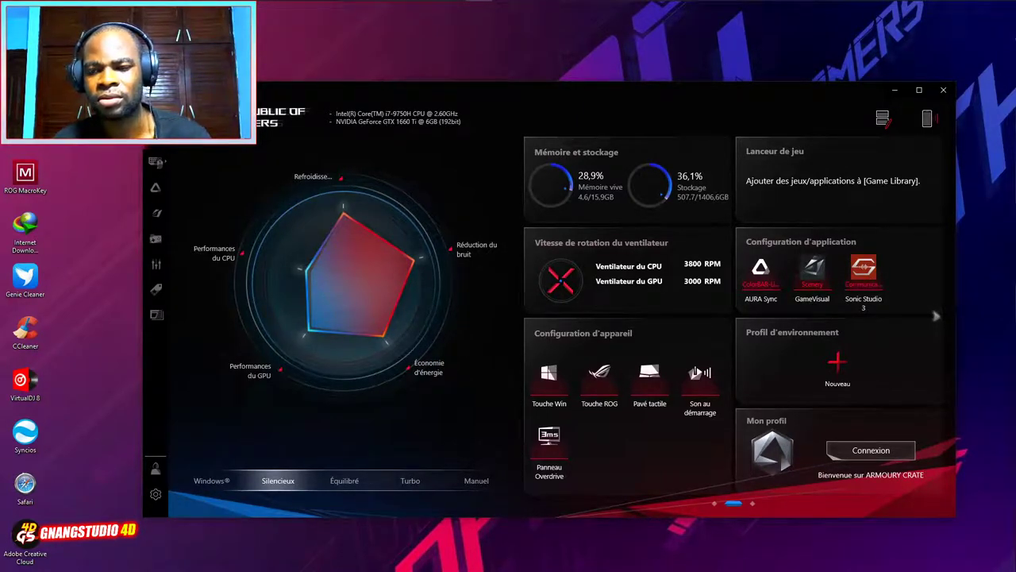
mouse_move(899, 238)
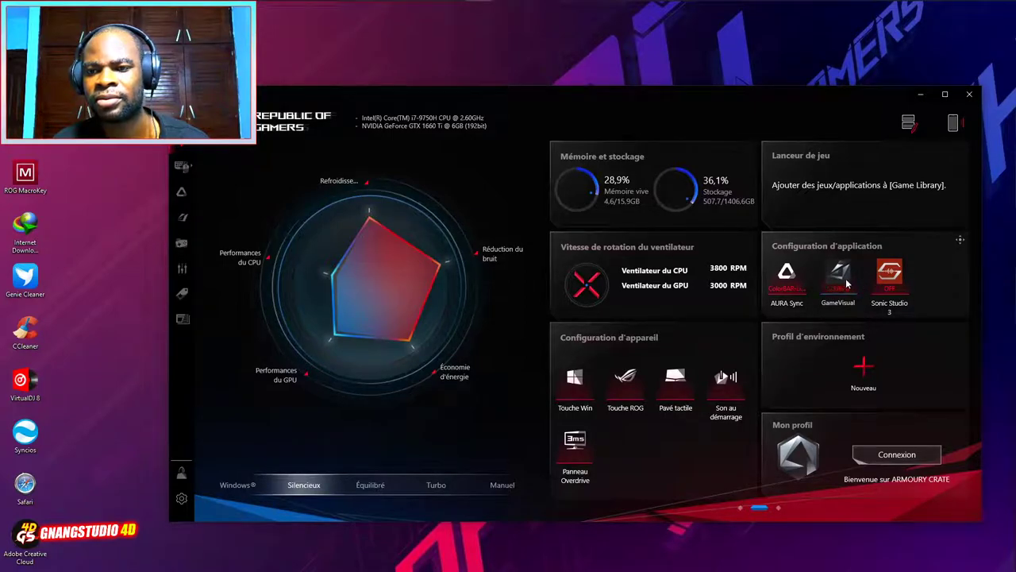
mouse_move(969, 302)
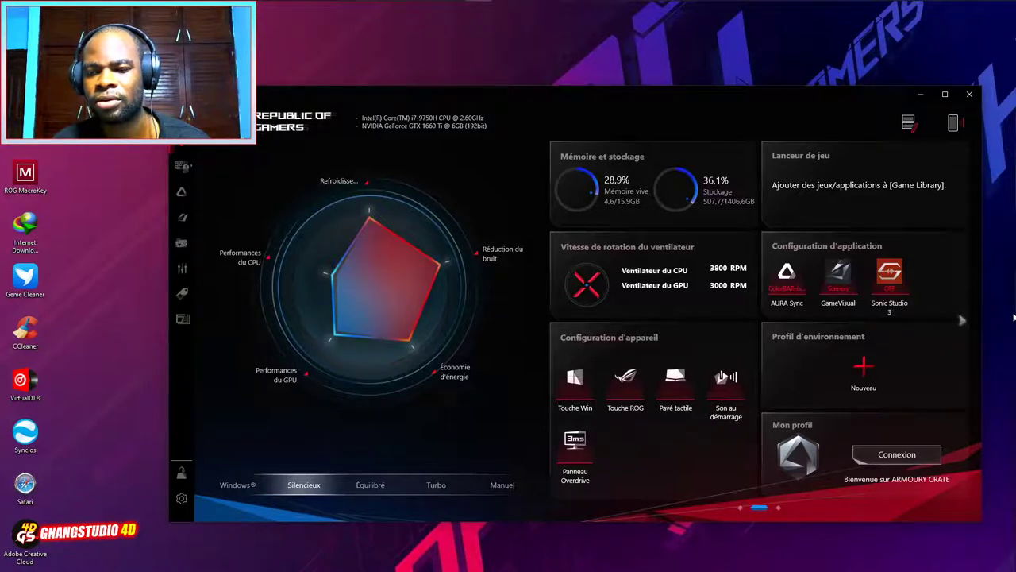
mouse_move(951, 313)
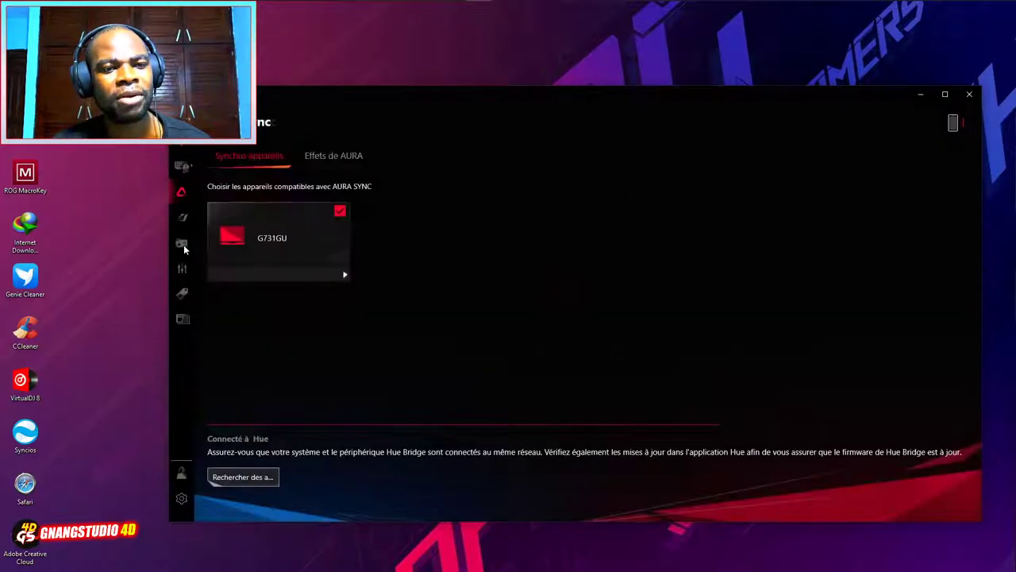
- Switch from the Aura Sync device page to the GameVisual display presets page
click(181, 219)
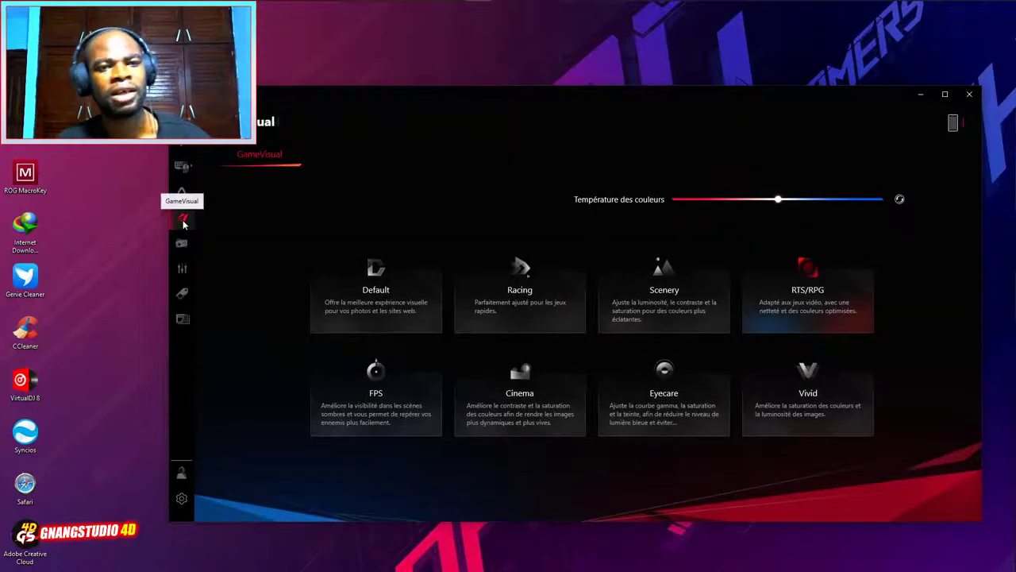
mouse_move(402, 273)
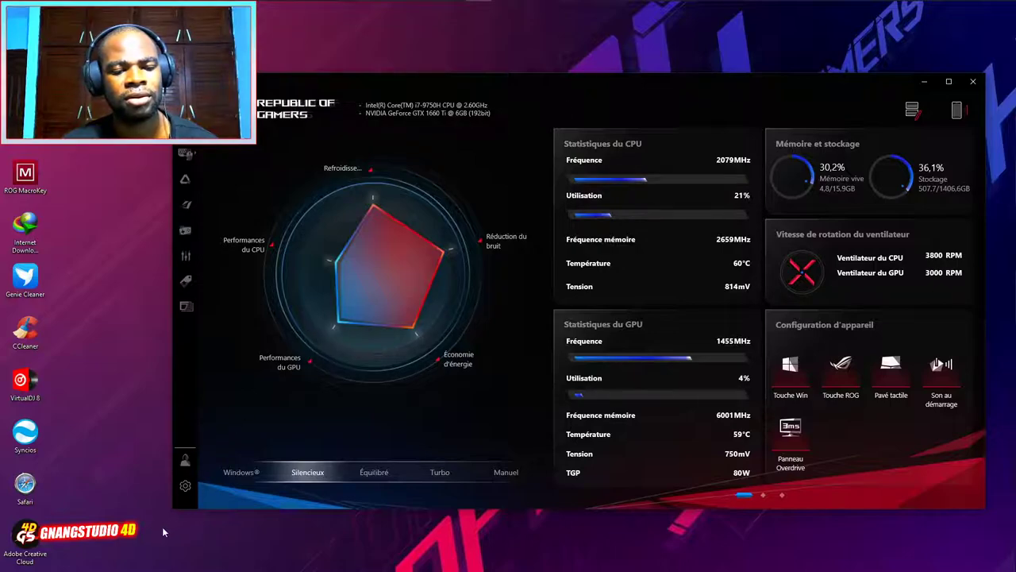
mouse_move(711, 87)
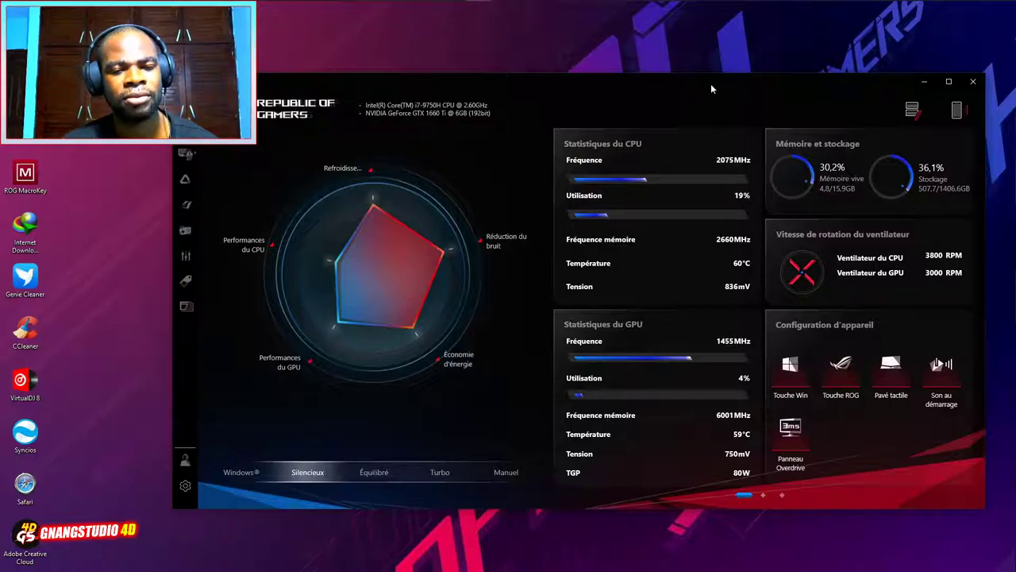